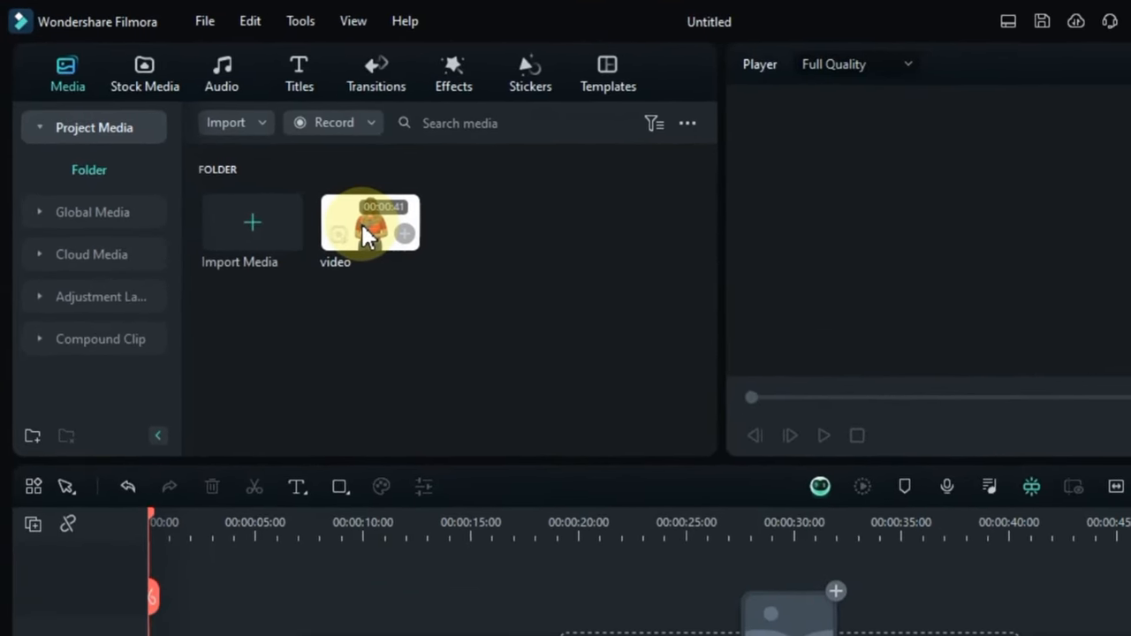
Step: Place the presenter video on the timeline and key out its white backdrop
left_click_drag(371, 221, 181, 498)
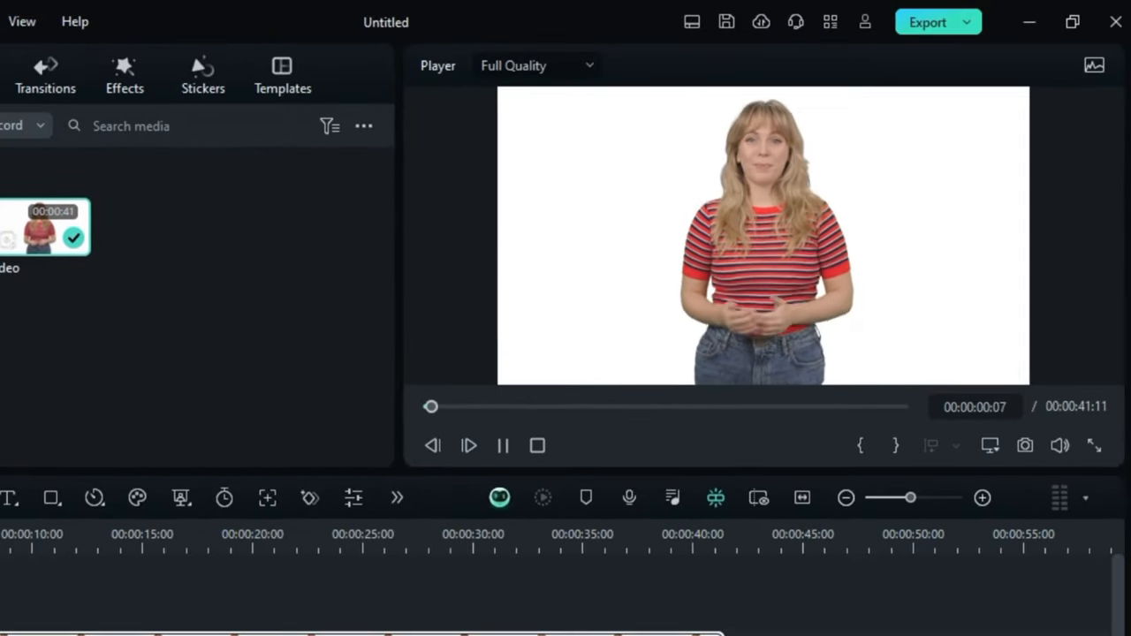
left_click(469, 446)
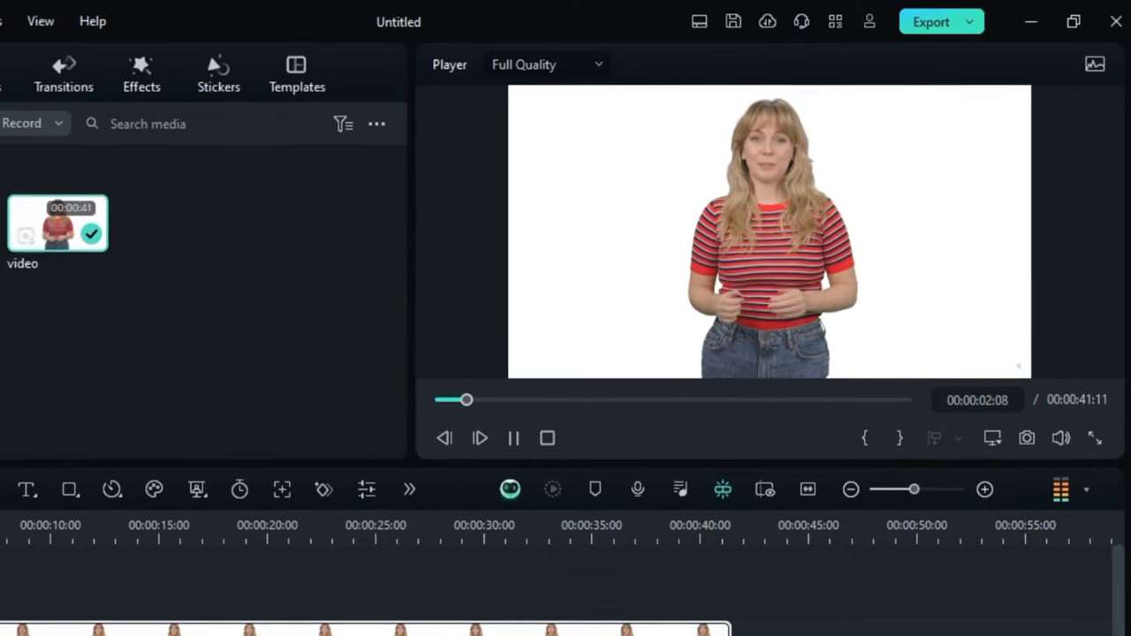
left_click(481, 438)
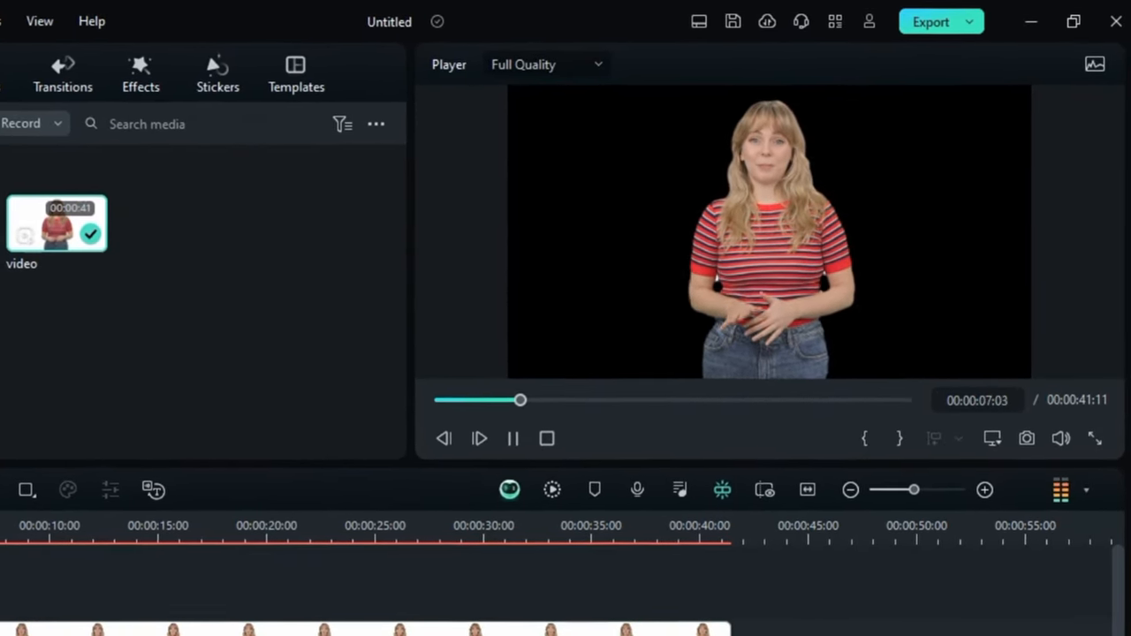
left_click(513, 438)
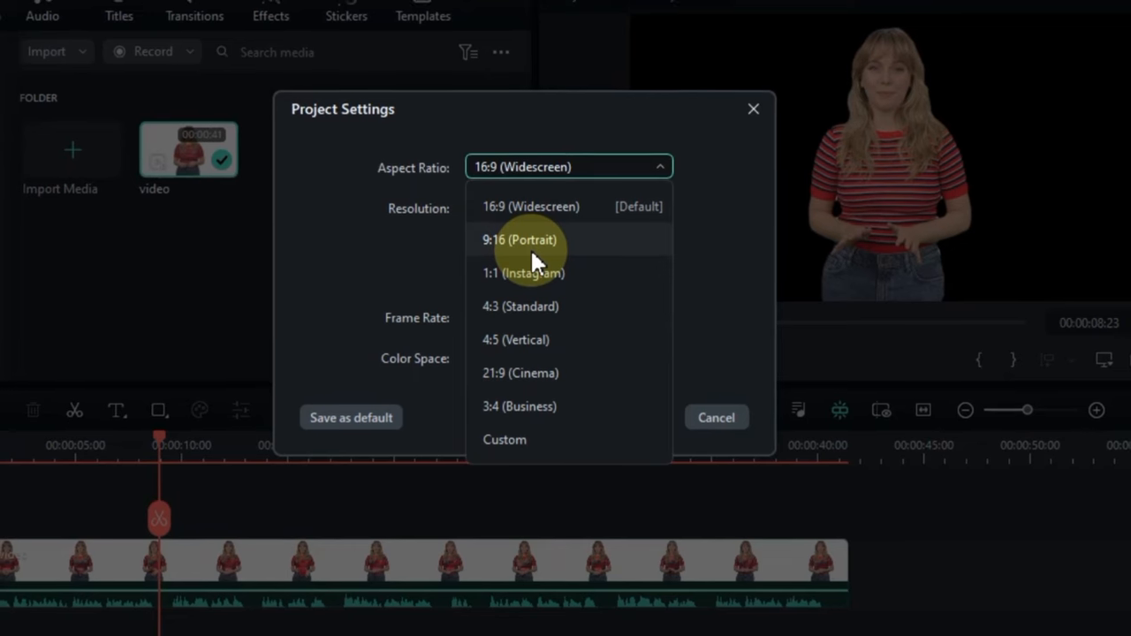
Step: Switch the project to 9:16 portrait at 1080x1920 and select the presenter clip
left_click(519, 240)
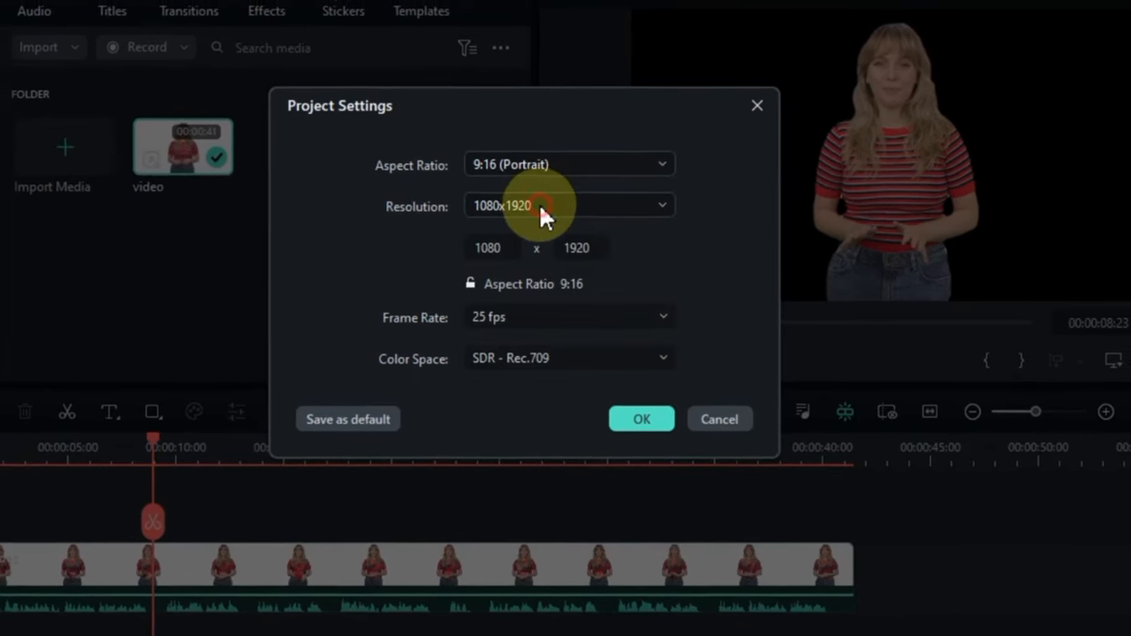
left_click(641, 419)
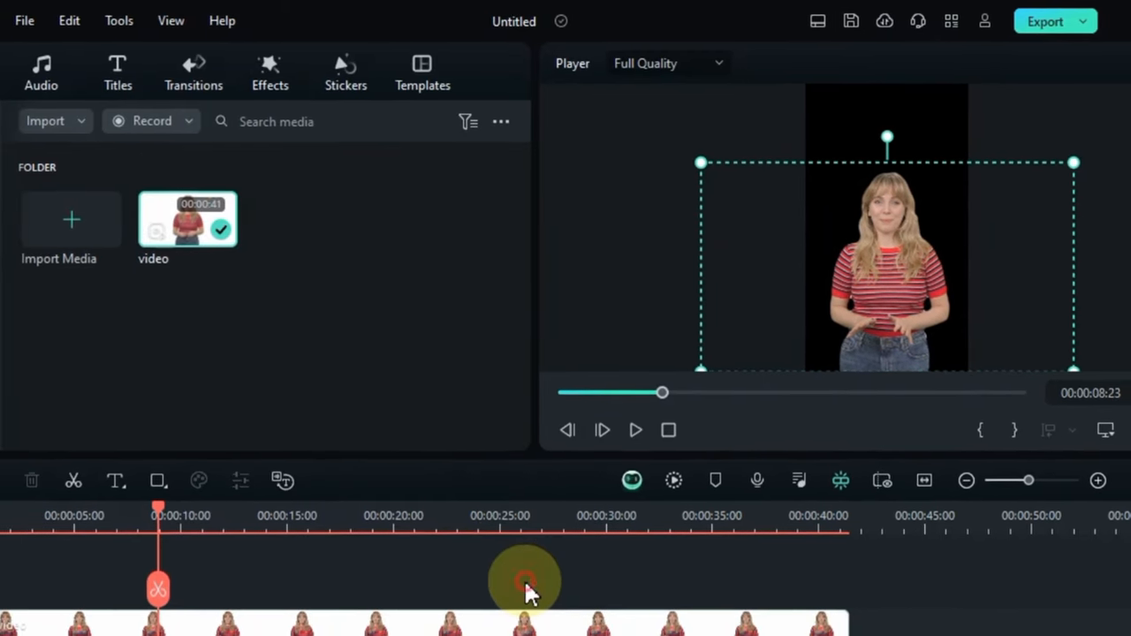
left_click(820, 21)
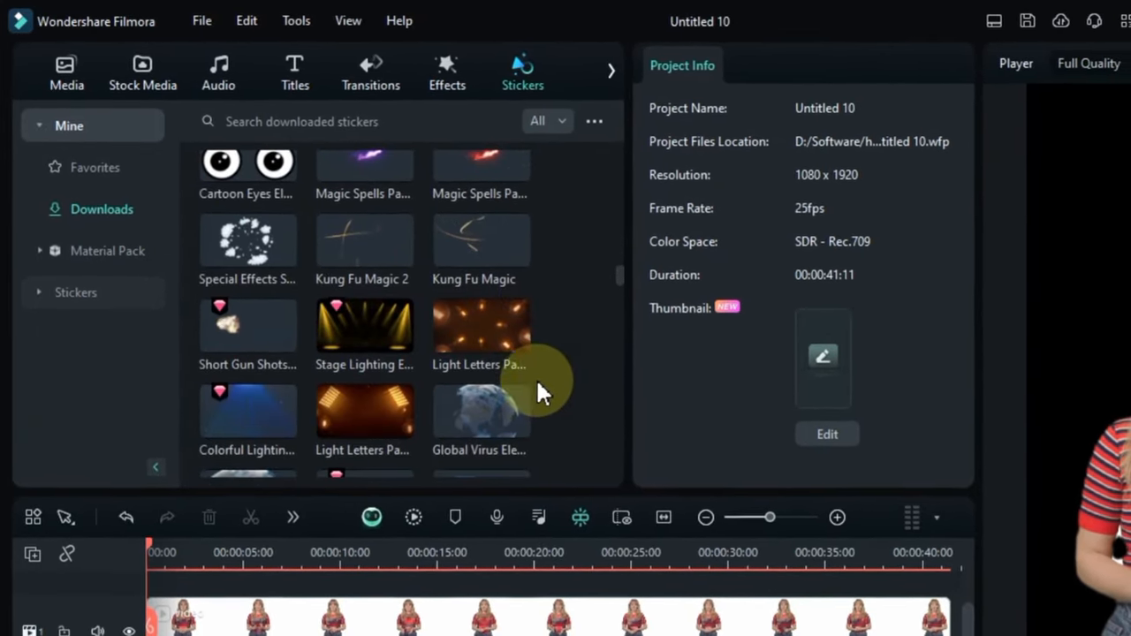
Step: Create a 'Bg e' project media folder for background elements and preview them on the timeline
left_click(76, 292)
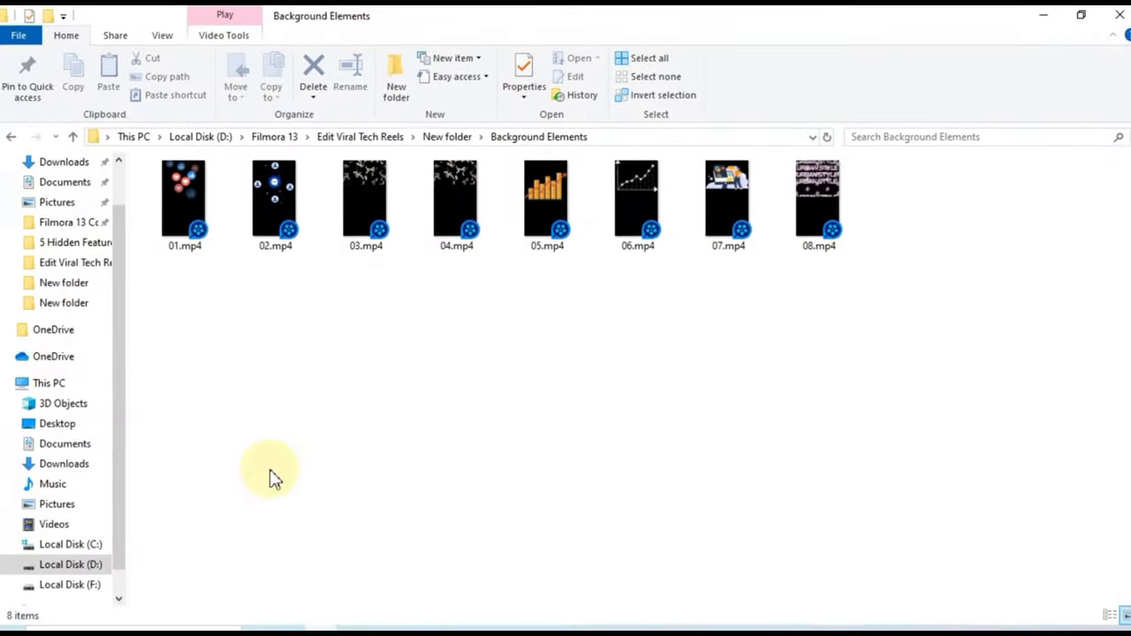
mouse_move(195, 322)
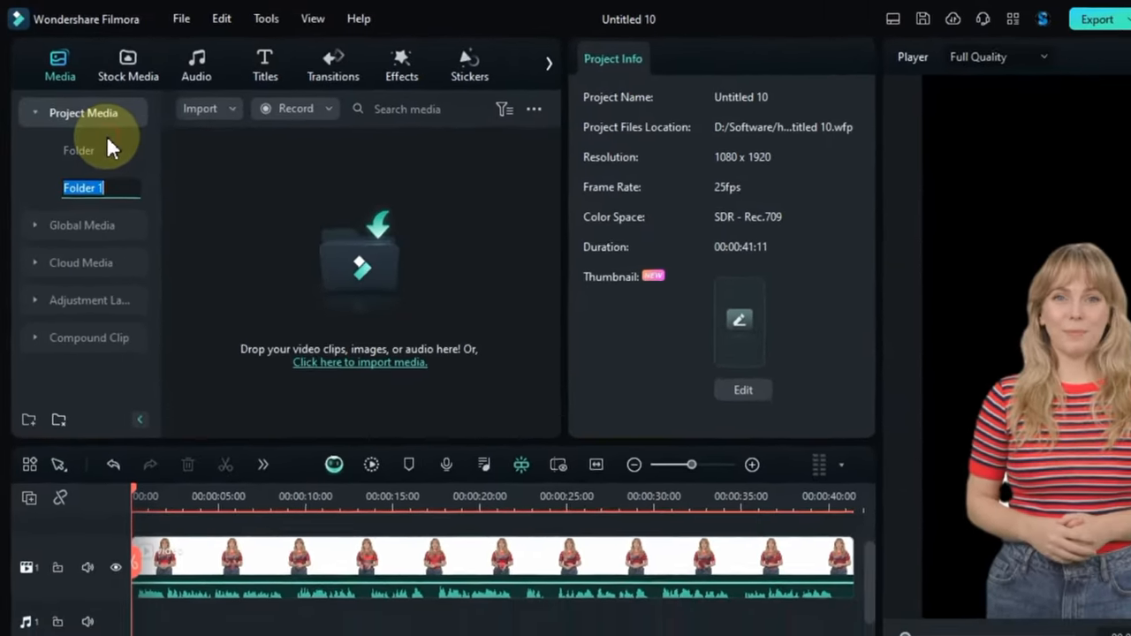
type("Bg eleme...")
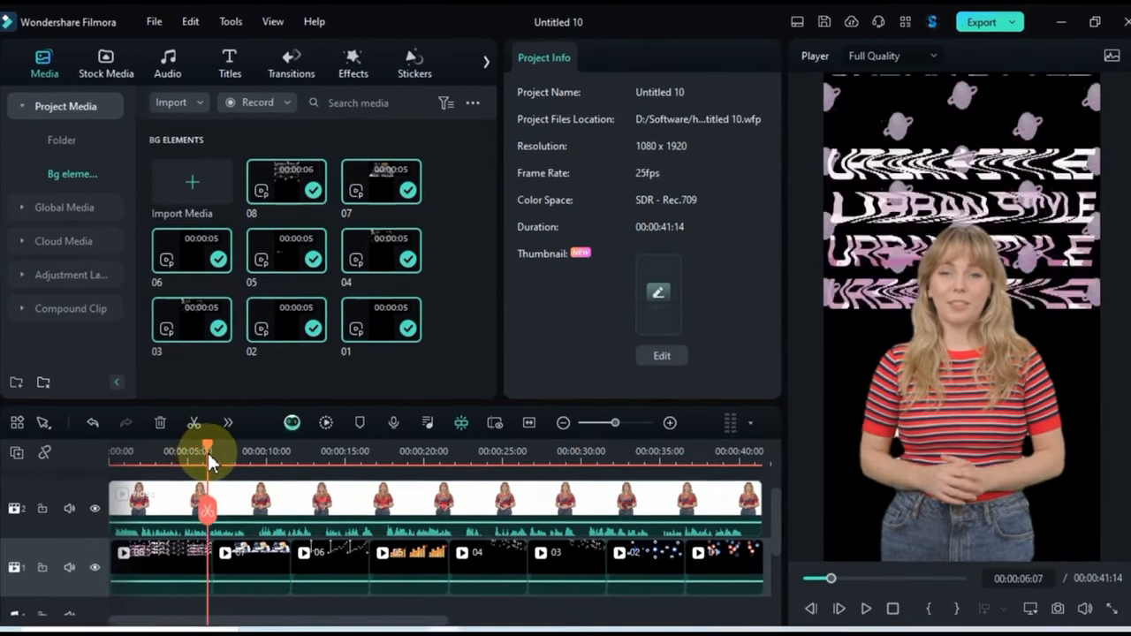
left_click_drag(209, 450, 340, 450)
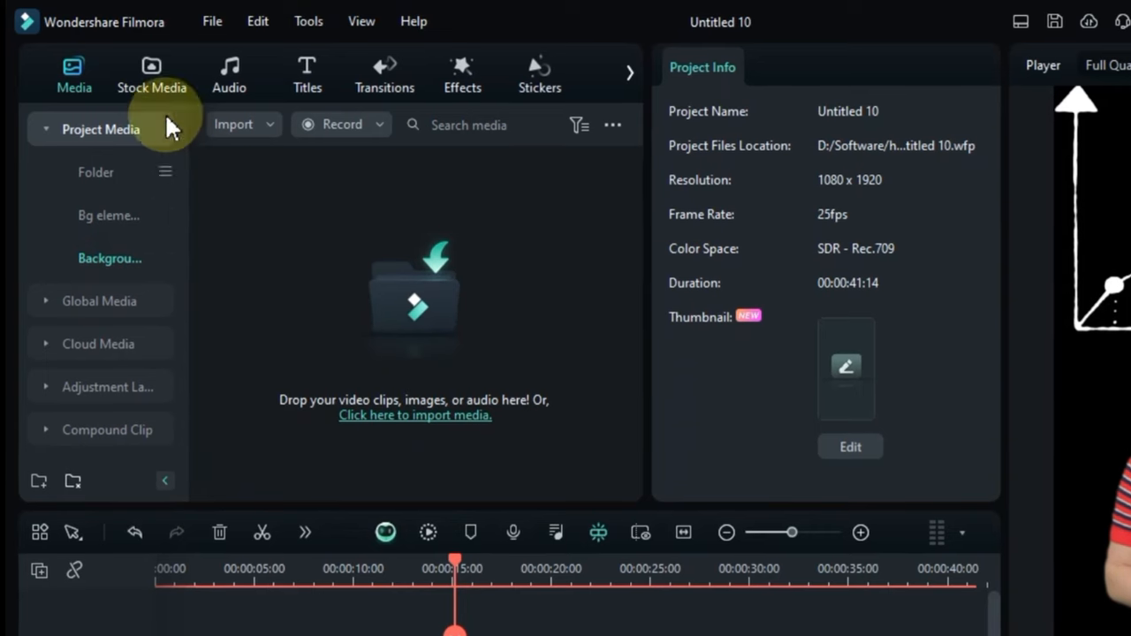
Step: Browse the Stock Media, AI image and trending libraries, then return to Project Media
left_click(152, 74)
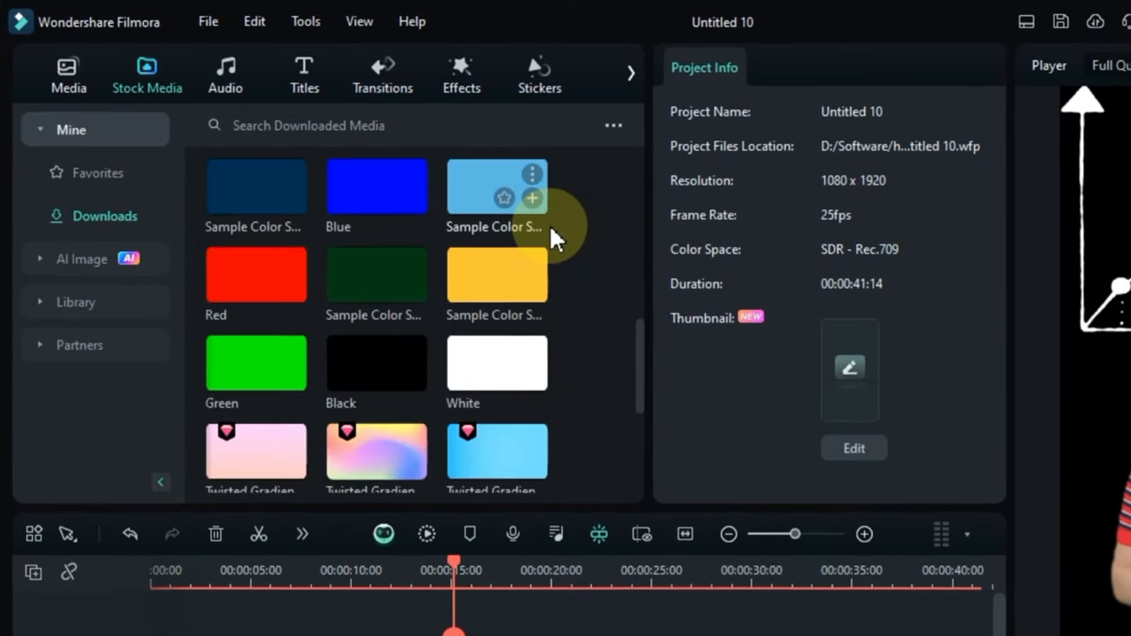
scroll("down", 3)
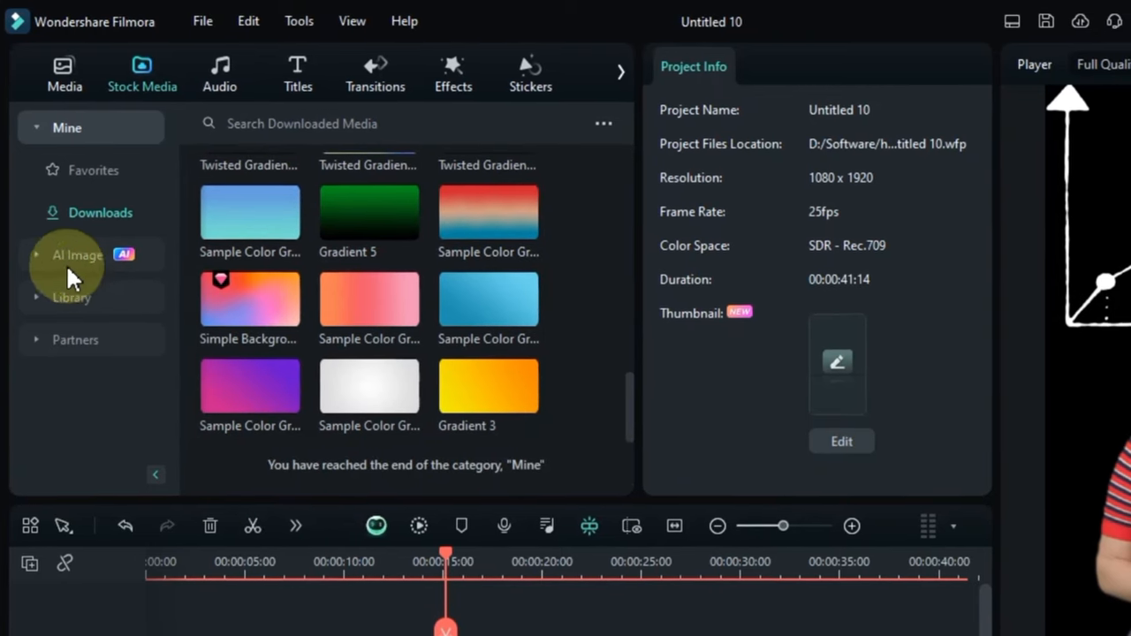
left_click(74, 254)
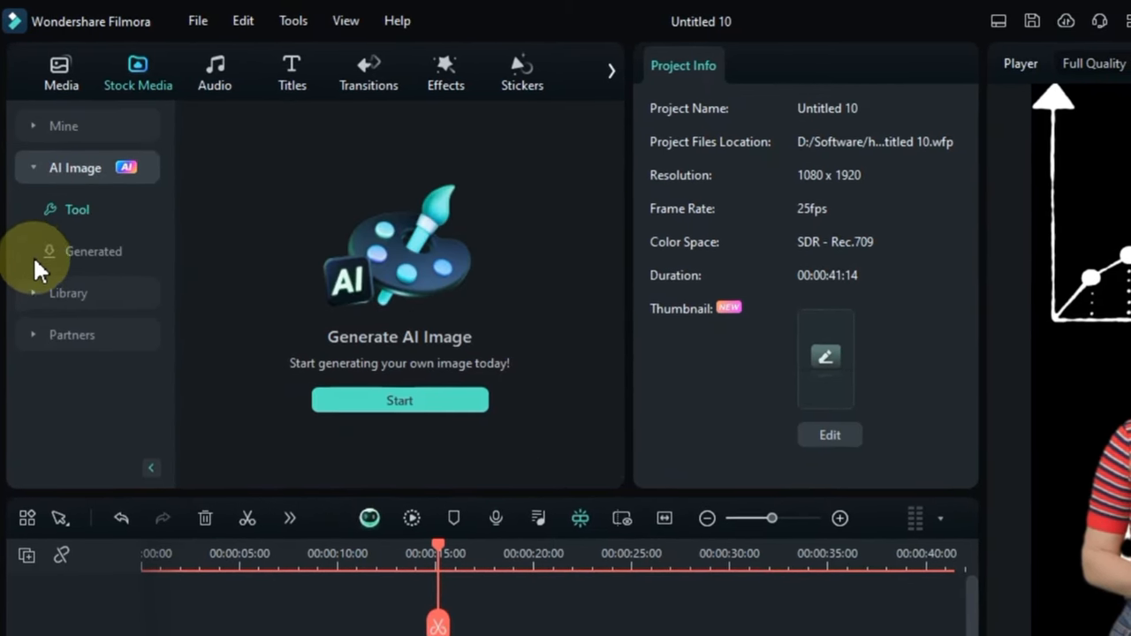
left_click(67, 293)
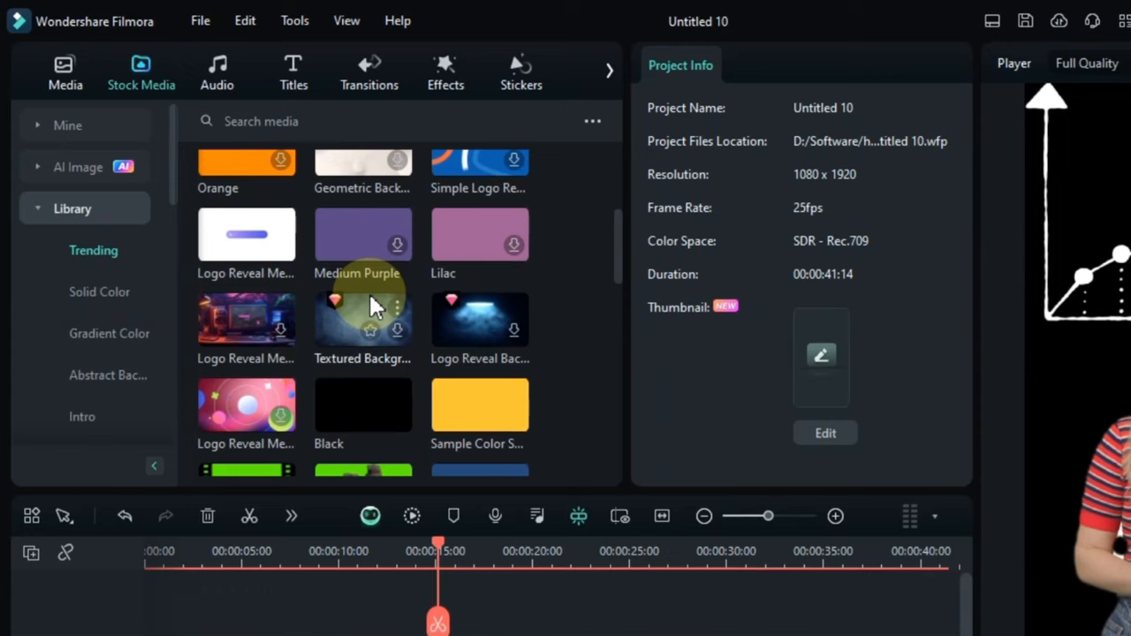
scroll("down", 3)
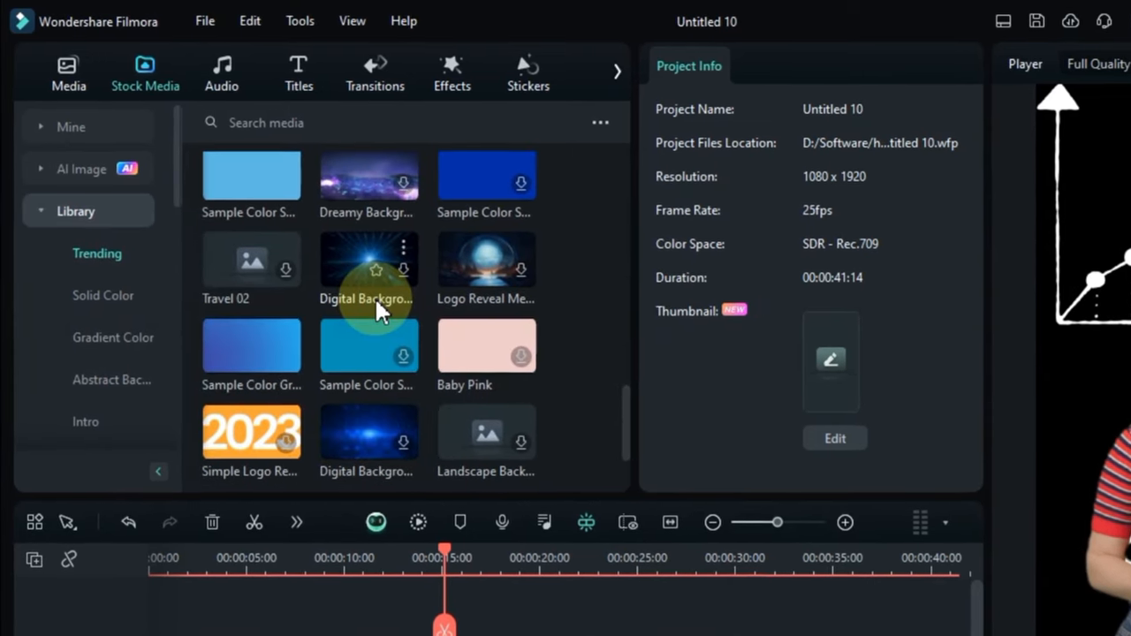
scroll("down", 3)
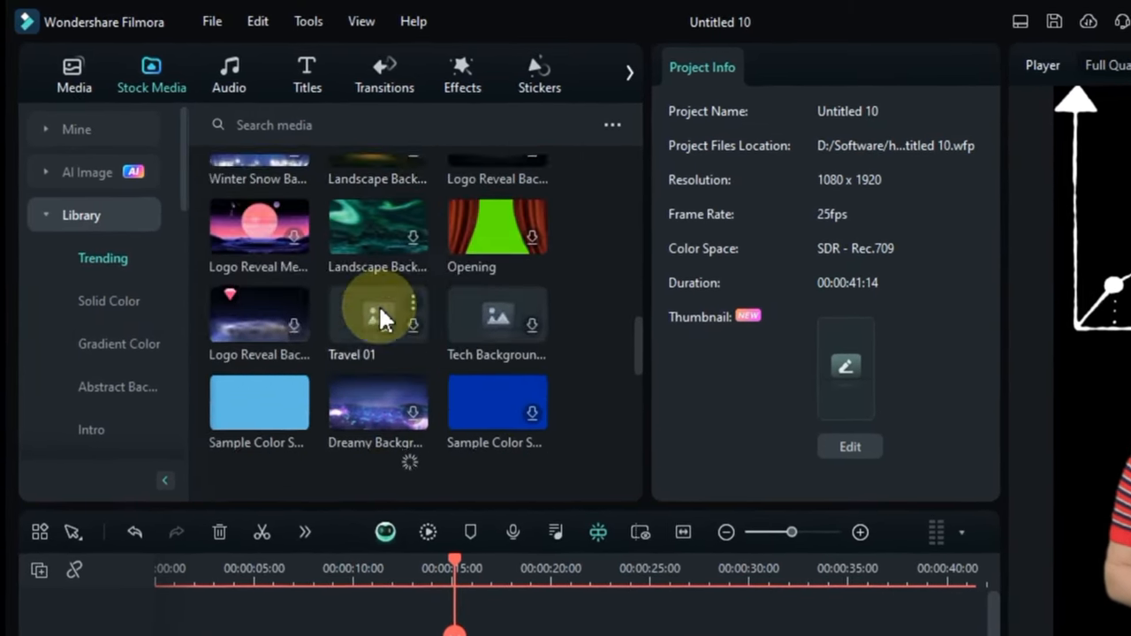
left_click(74, 74)
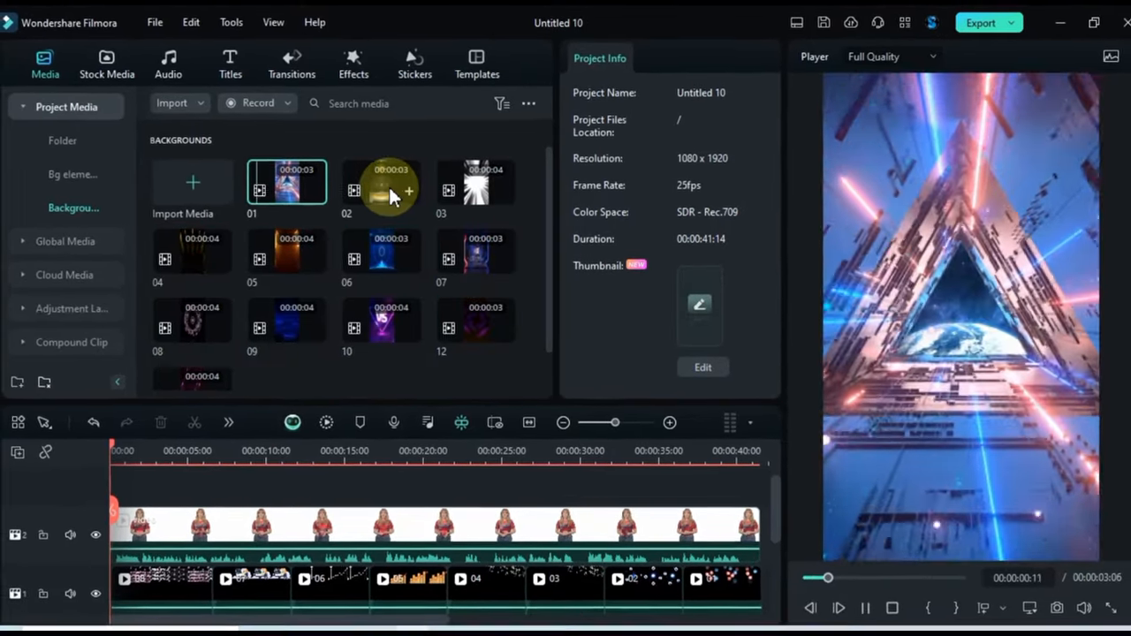
Step: Select the Backgrounds clips, lay them on a bottom track and preview the layered result
left_click(382, 327)
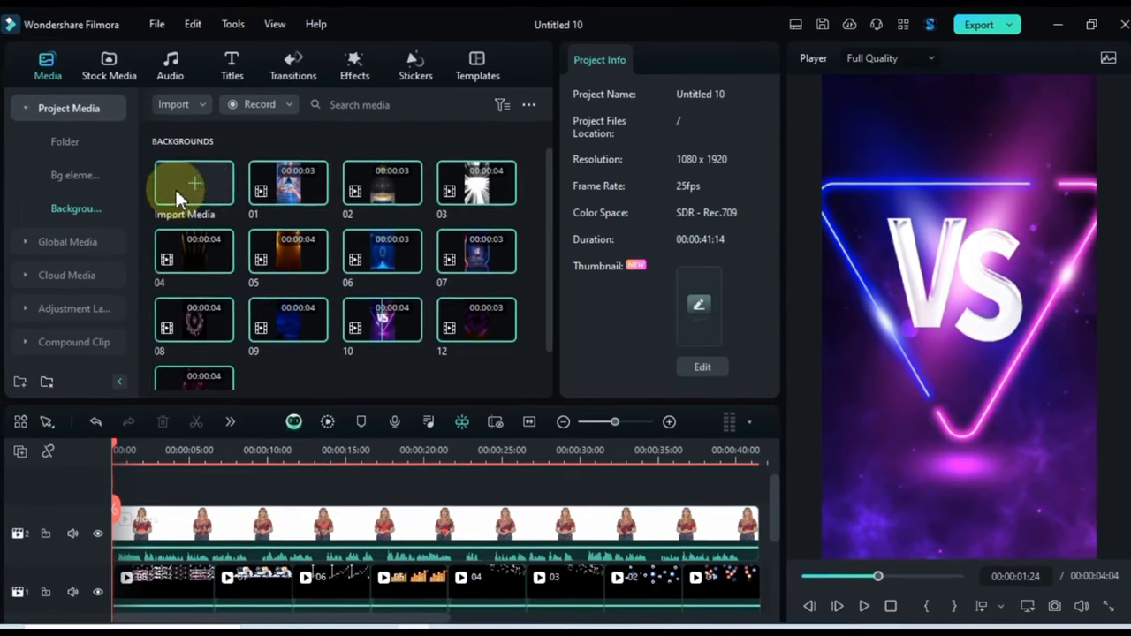
left_click(20, 453)
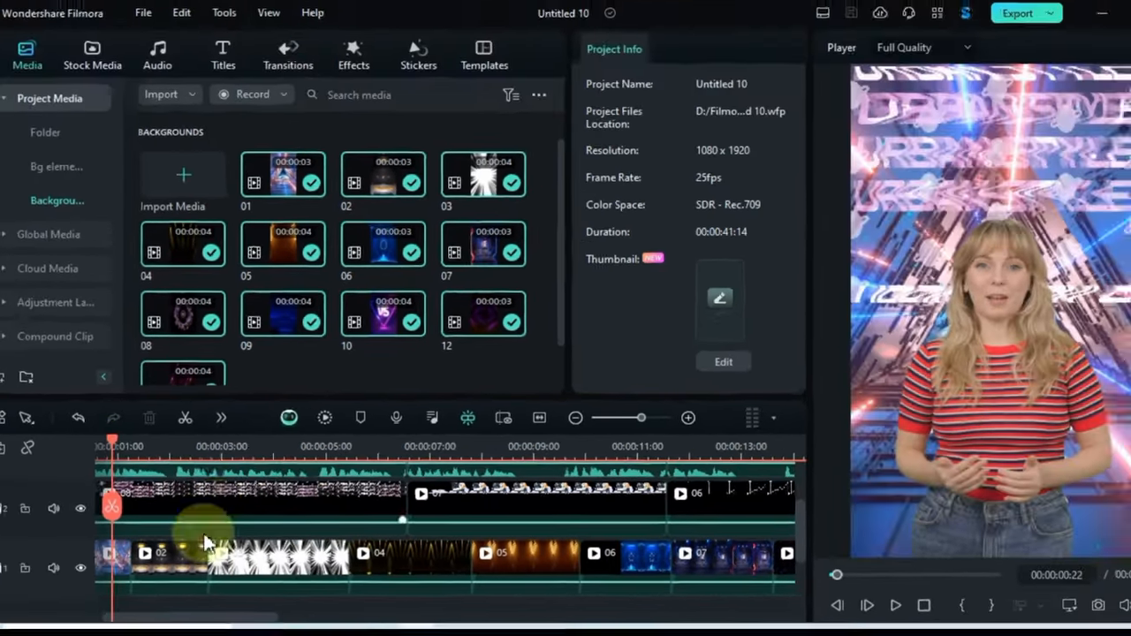
left_click(238, 453)
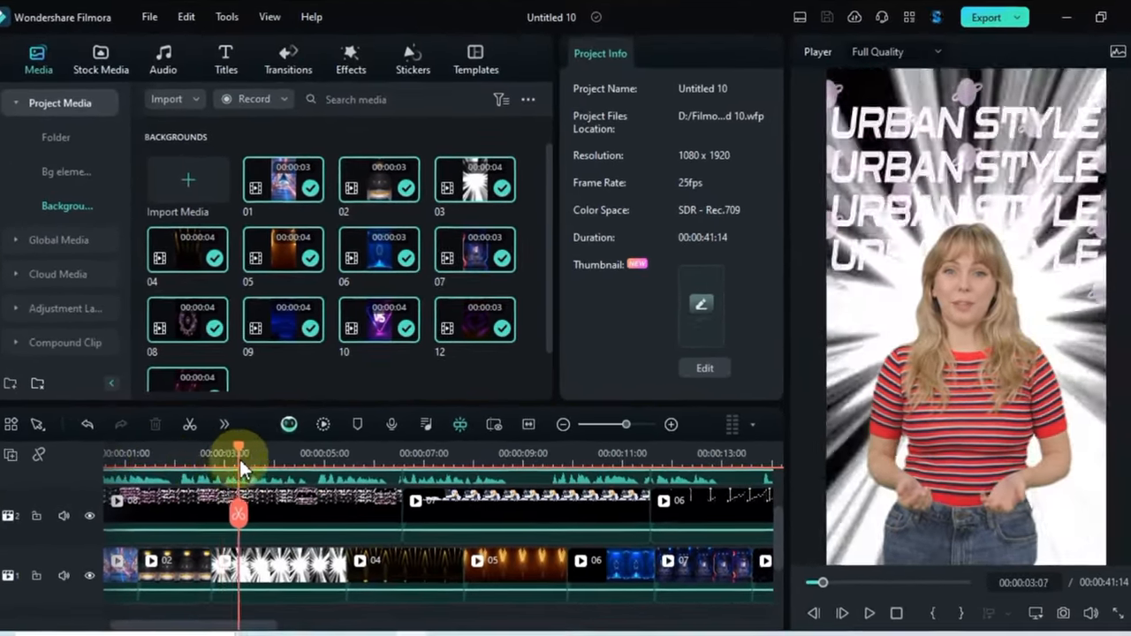
left_click_drag(239, 515, 201, 514)
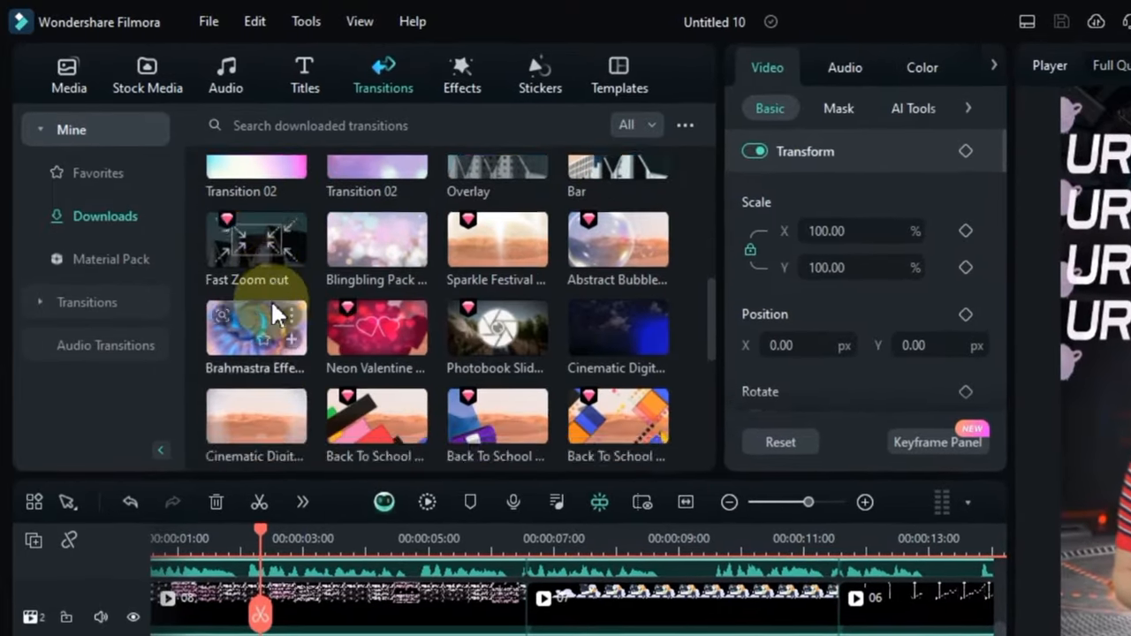
Step: Scroll through the downloaded transitions to pick ones for the background clips
scroll("down", 3)
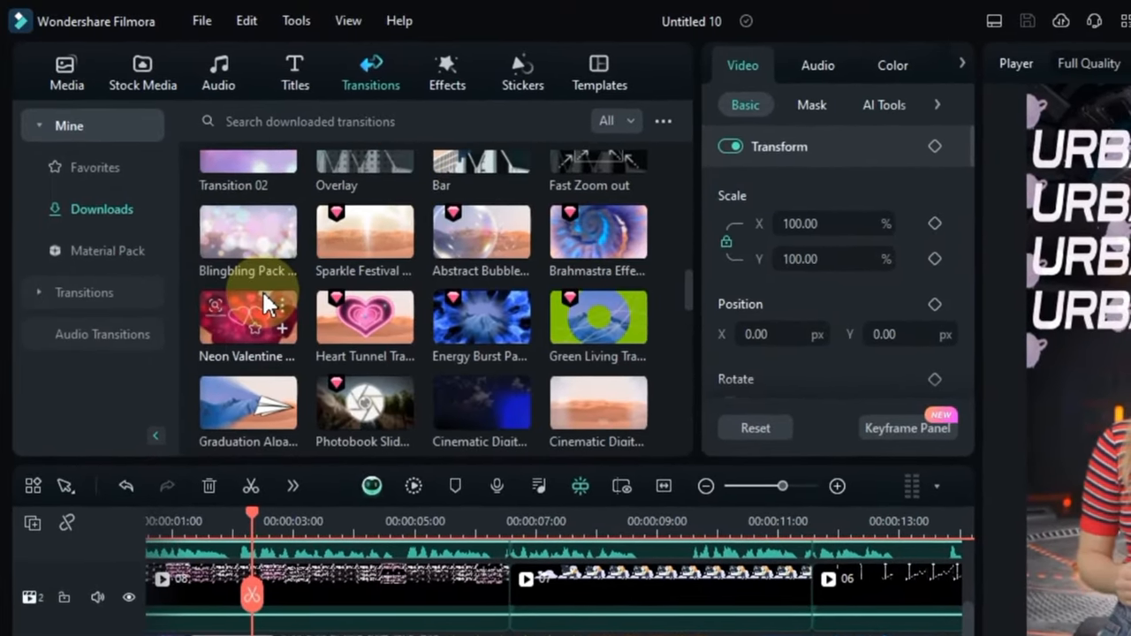
scroll("down", 3)
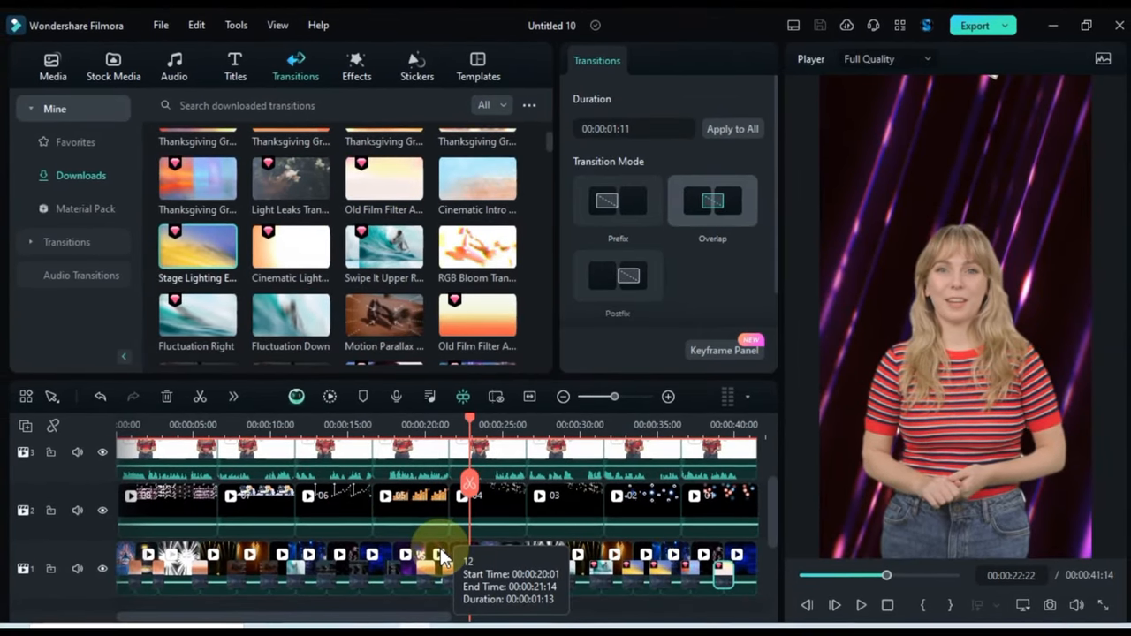
Step: Switch to the Audio sound-effect library and hide the presenter track
left_click(174, 65)
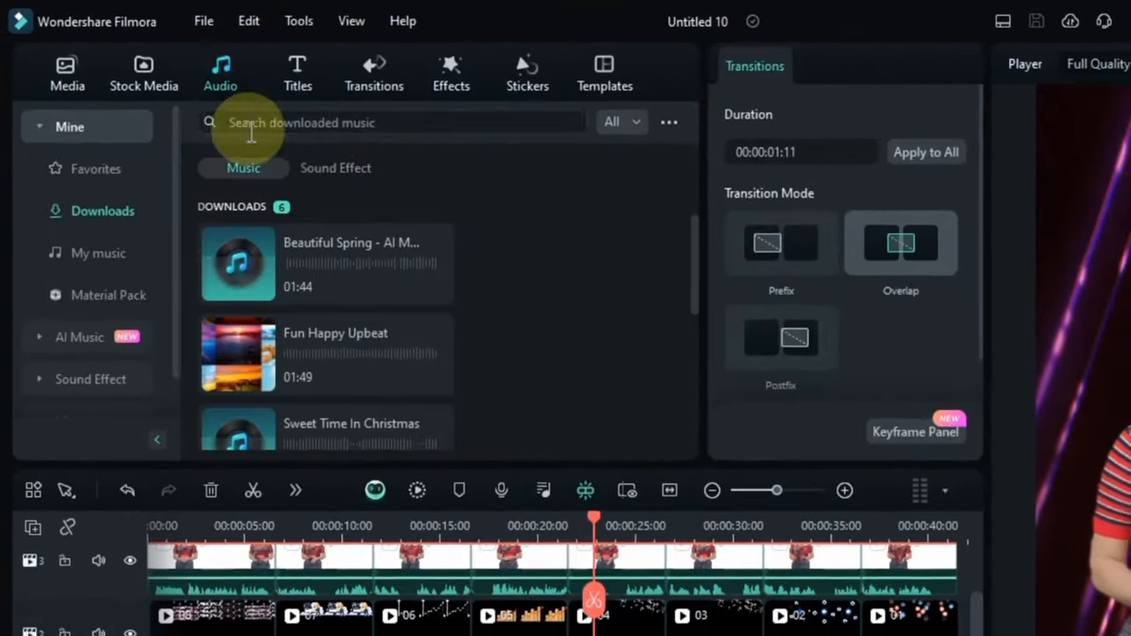
left_click(336, 168)
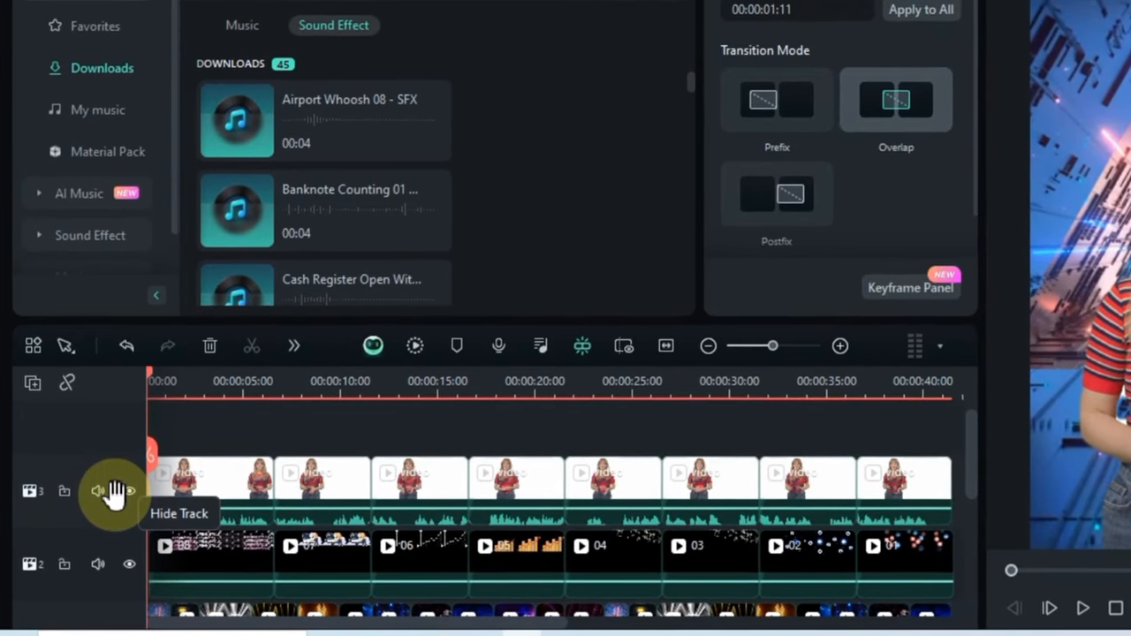
left_click(130, 491)
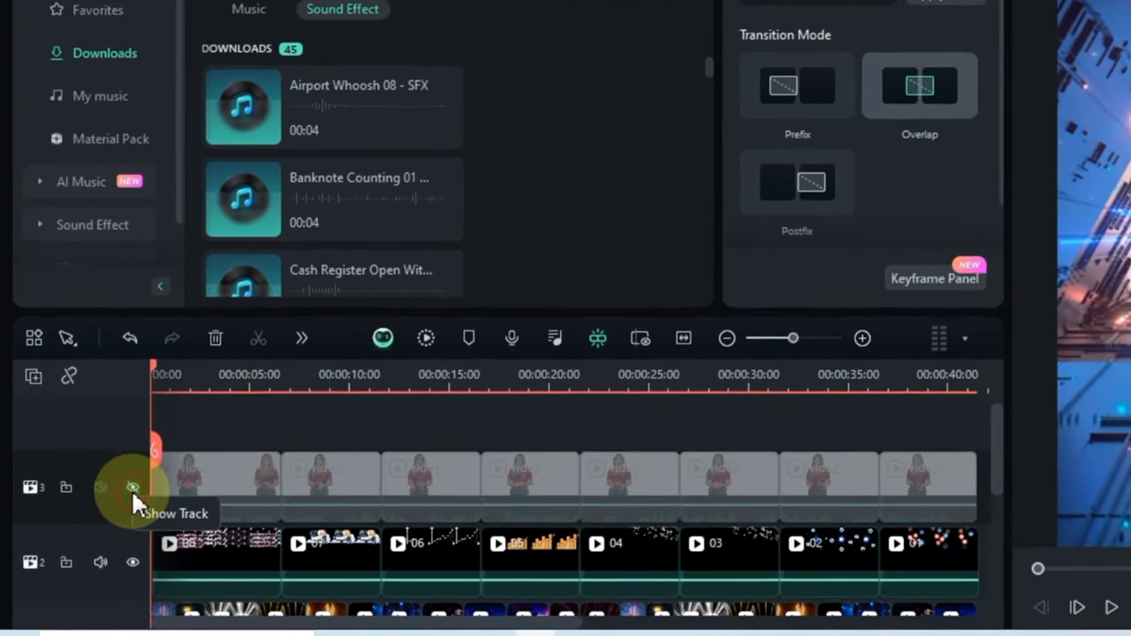
left_click(133, 488)
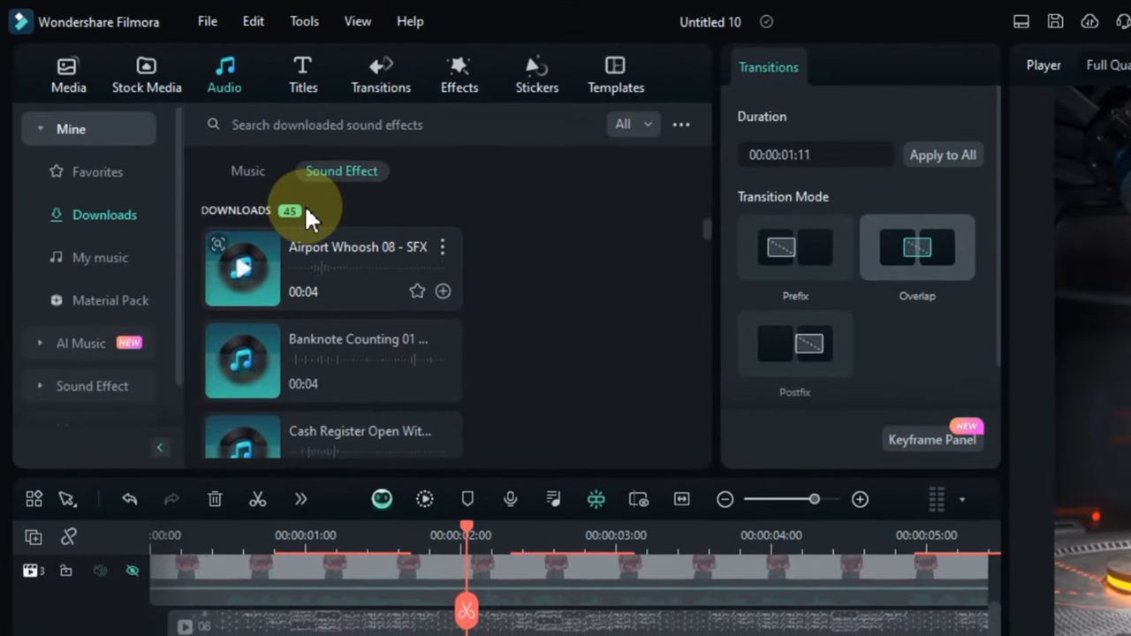
Step: Search 'whoosh', preview Whoosh Swoosh 12 and place it on the audio track under a transition
left_click(389, 123)
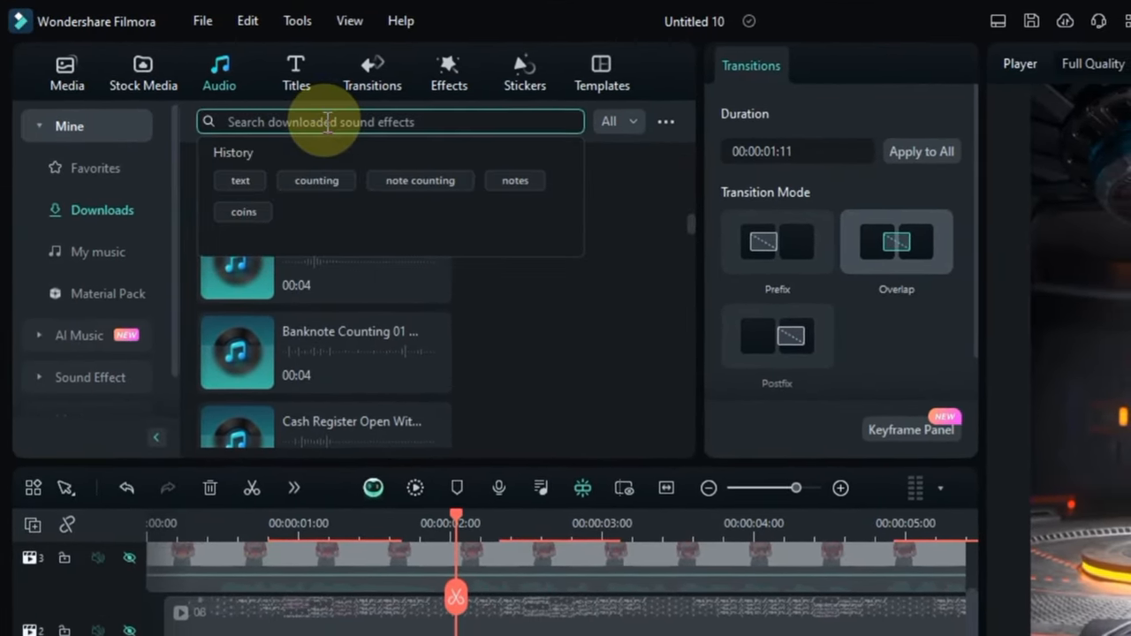
type("whoosh")
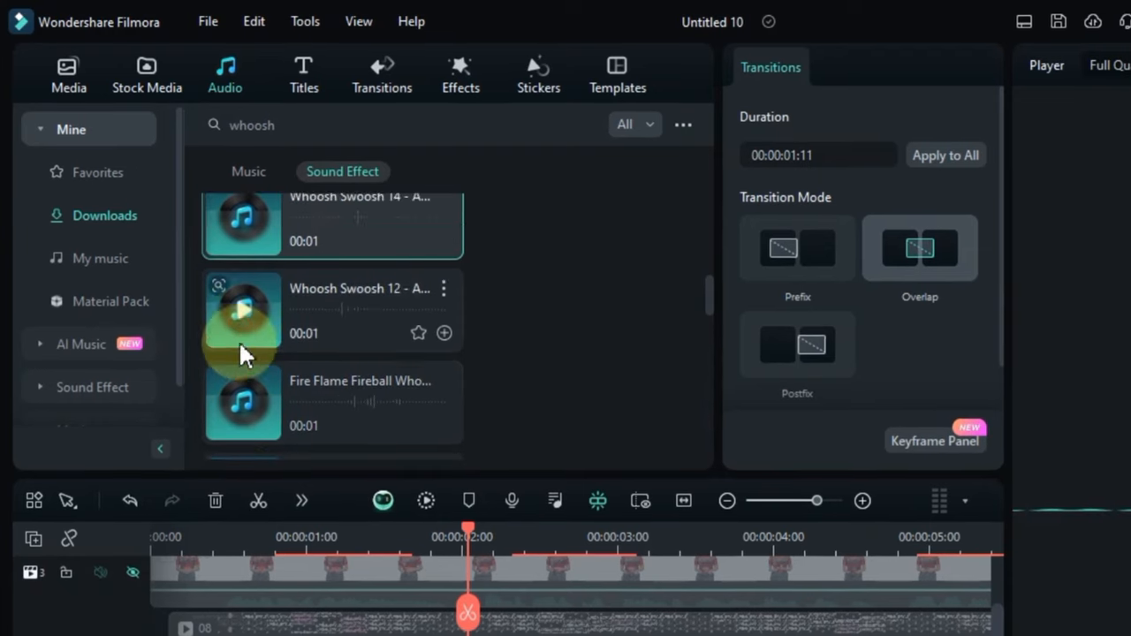
left_click(244, 309)
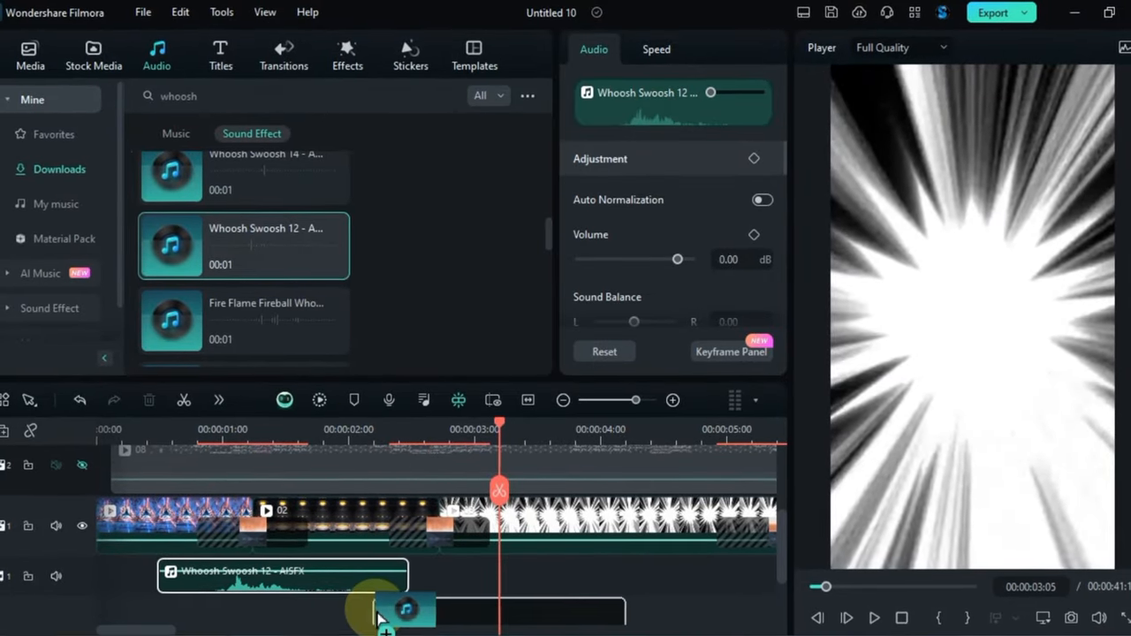
left_click_drag(385, 610, 424, 544)
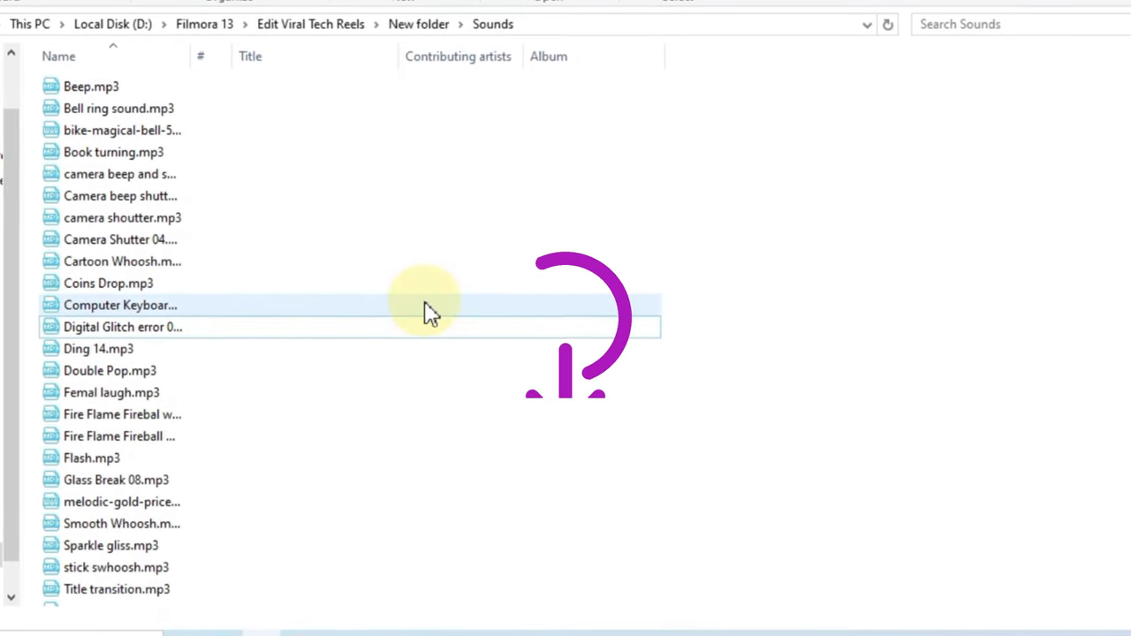
Step: Select every mp3 file in the Sounds folder with Ctrl+A
key("ctrl+a")
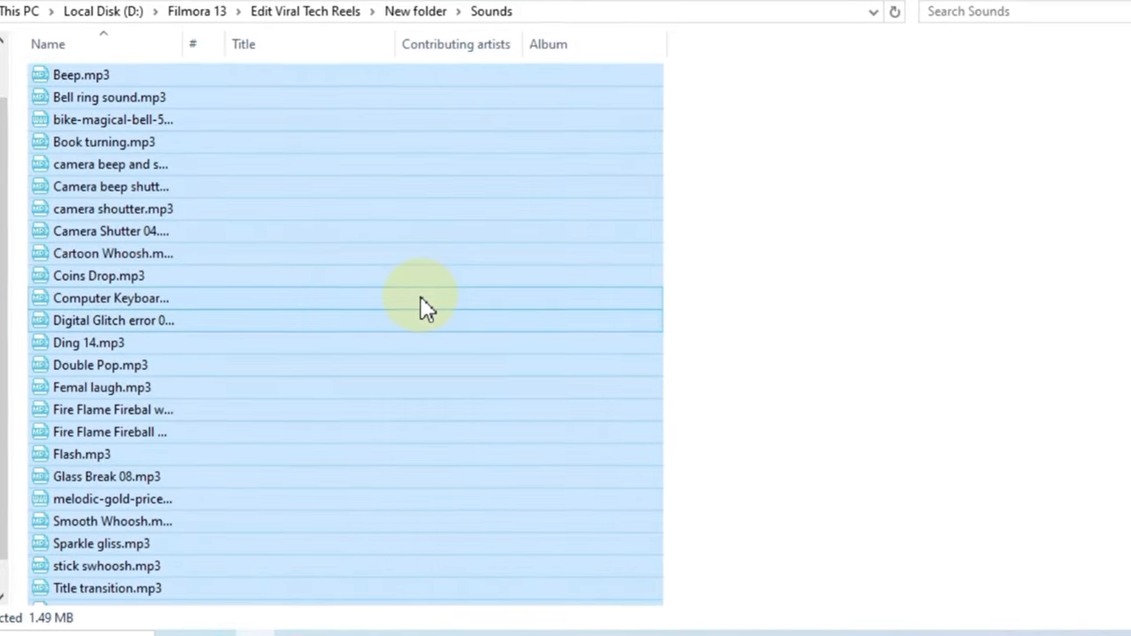
scroll("up", 3)
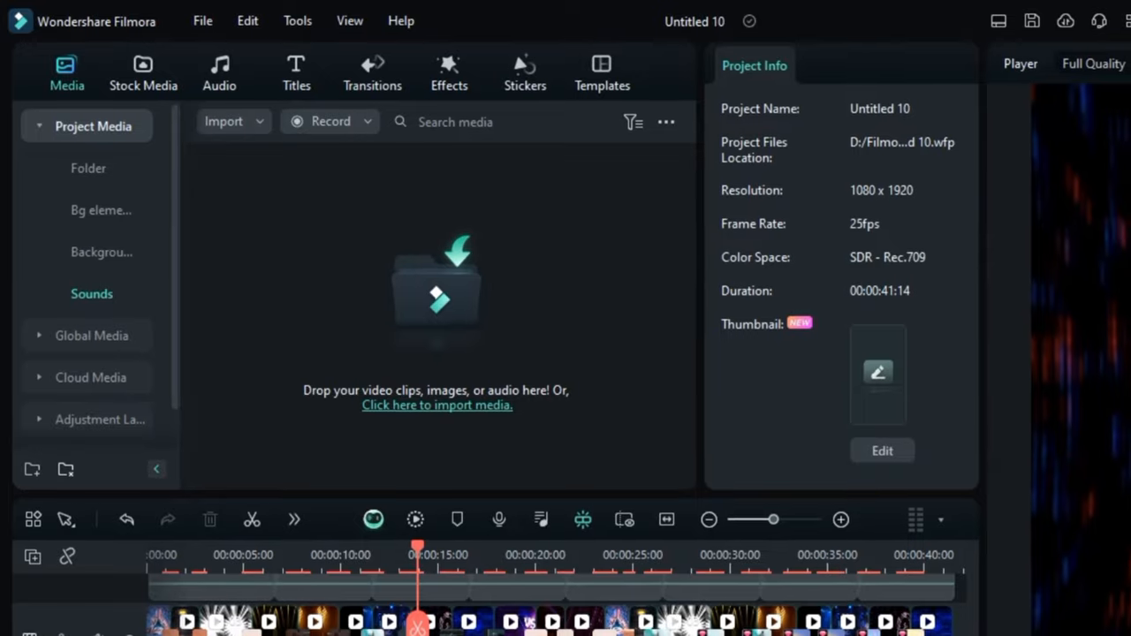
Step: Show the imported Sounds in Project Media and reposition a sound effect on the audio track
left_click(92, 293)
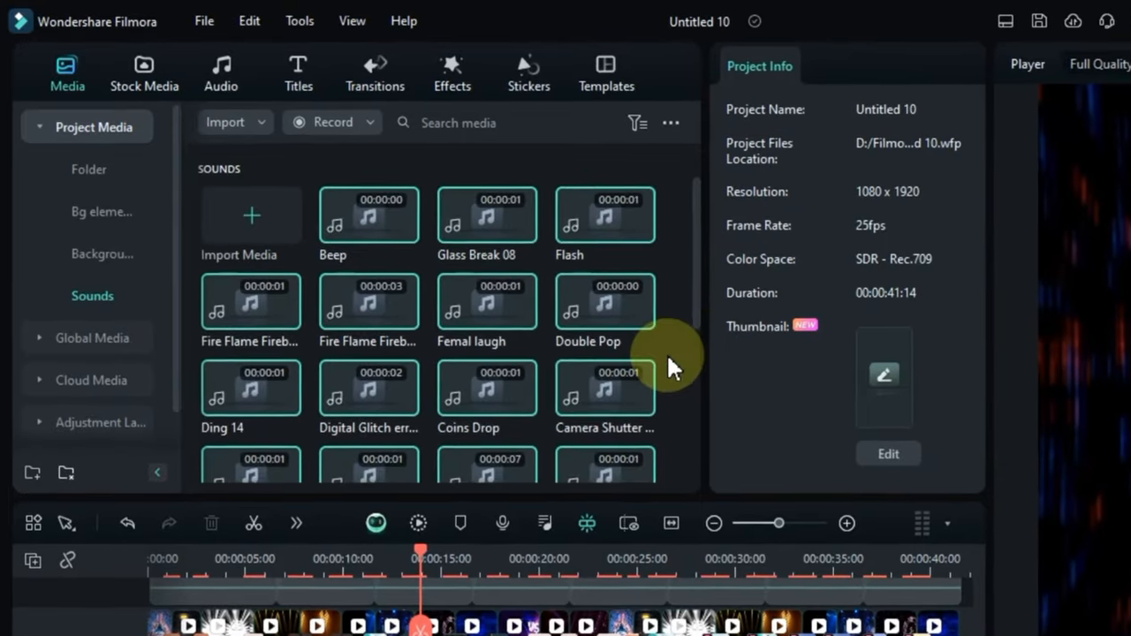
scroll("down", 3)
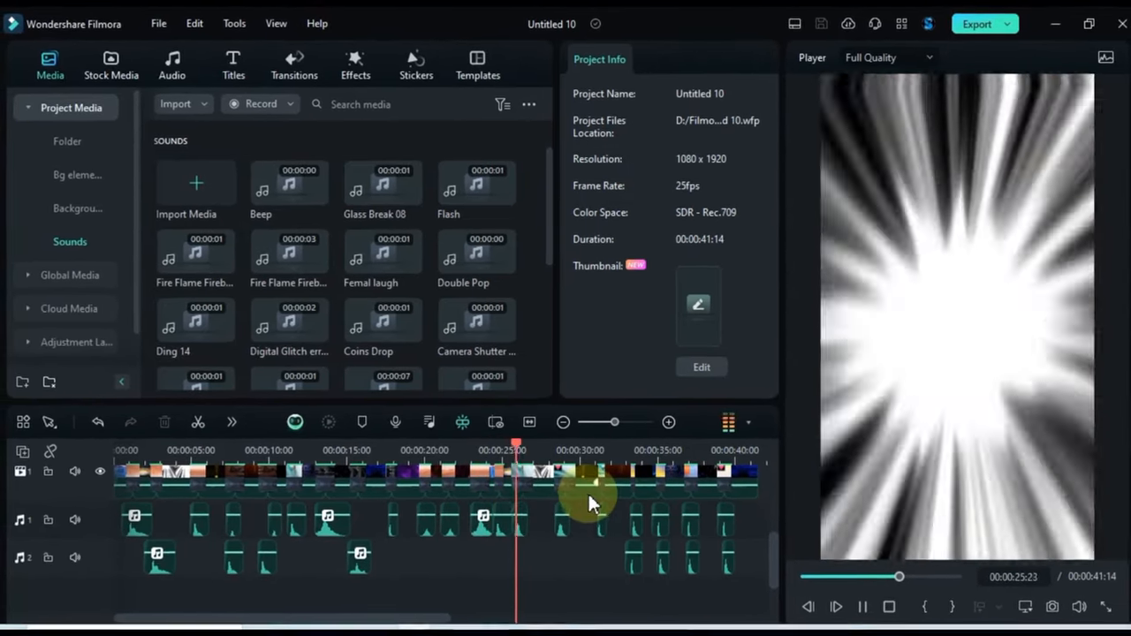
left_click_drag(516, 445, 598, 445)
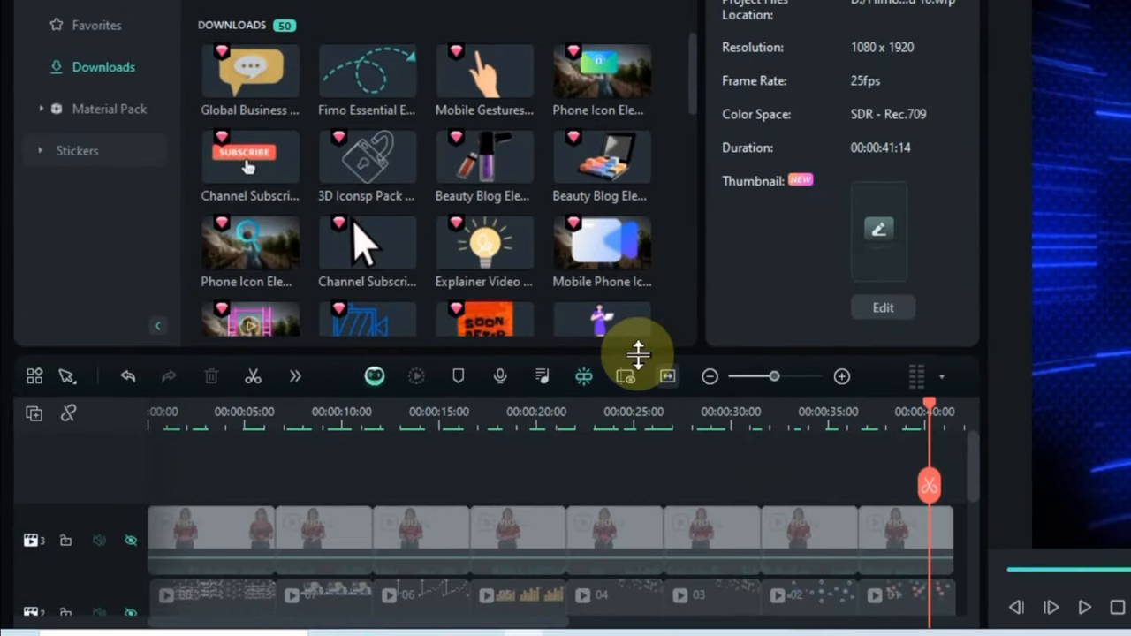
Step: Scroll the downloaded Stickers list toward the 3D Chat Room sticker
scroll("down", 3)
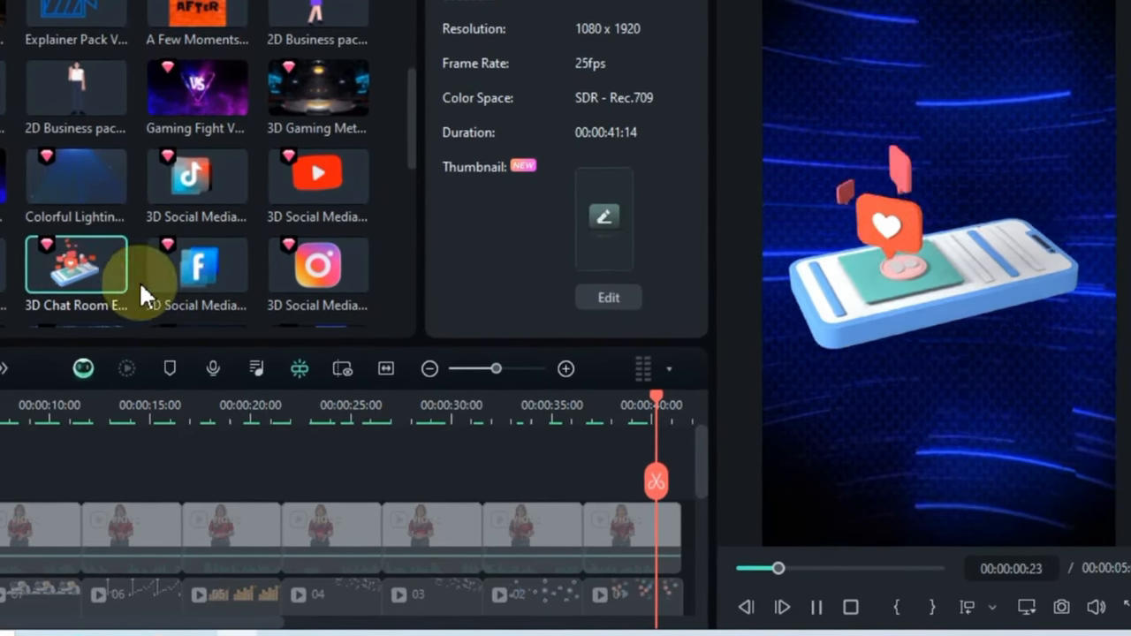
Step: Search Giphy partner stickers for 'social media' and place a row of them above the presenter
left_click(141, 72)
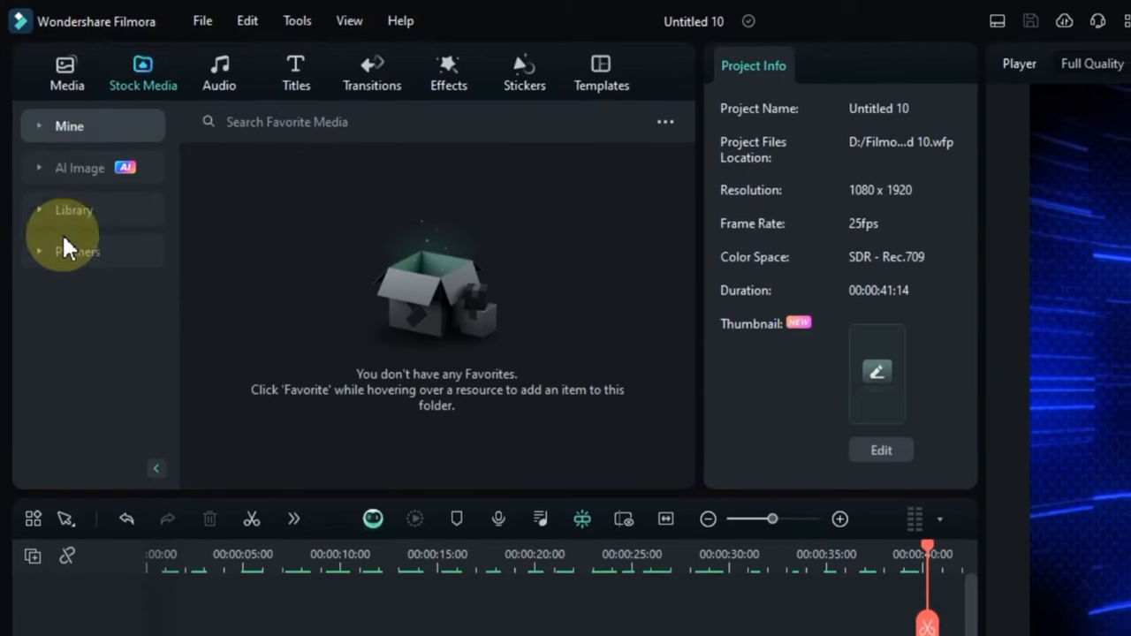
left_click(77, 251)
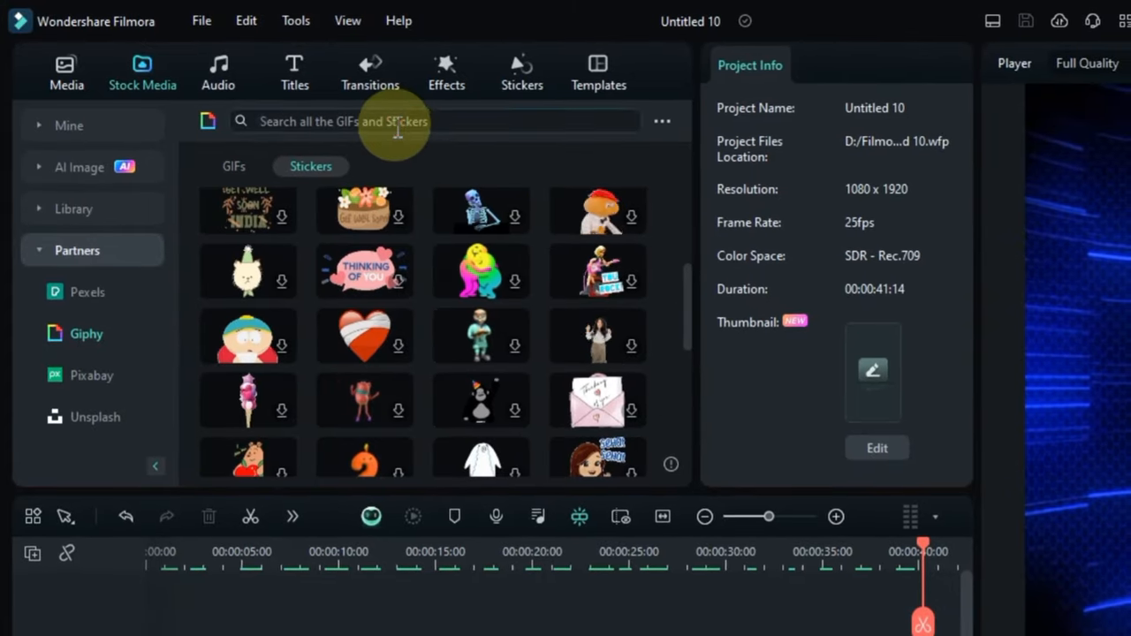
type("social me")
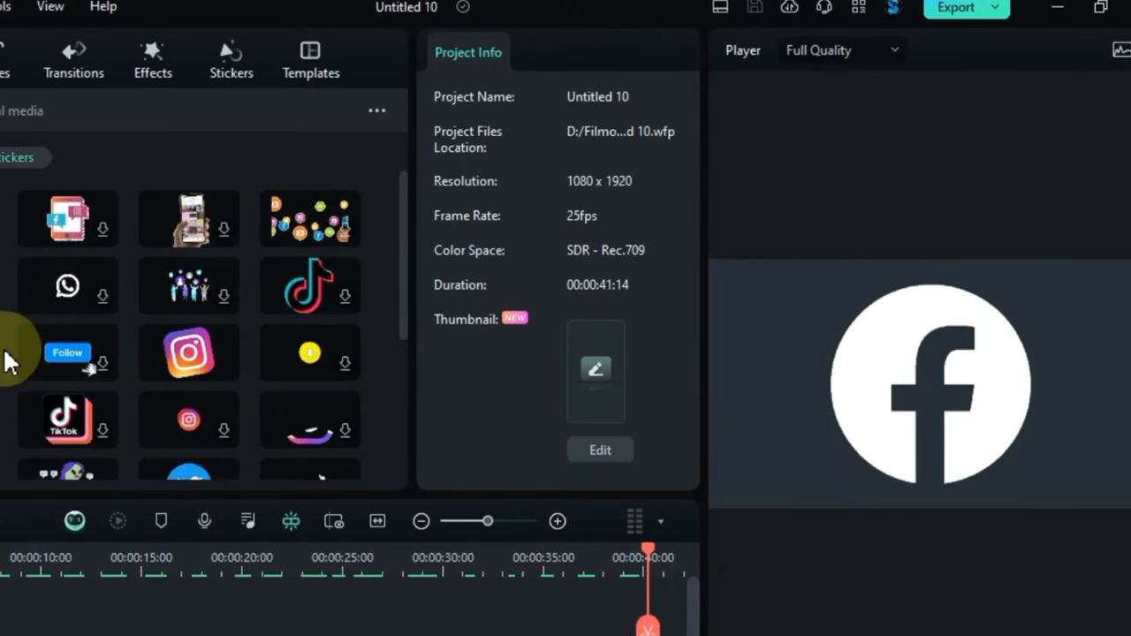
scroll("down", 3)
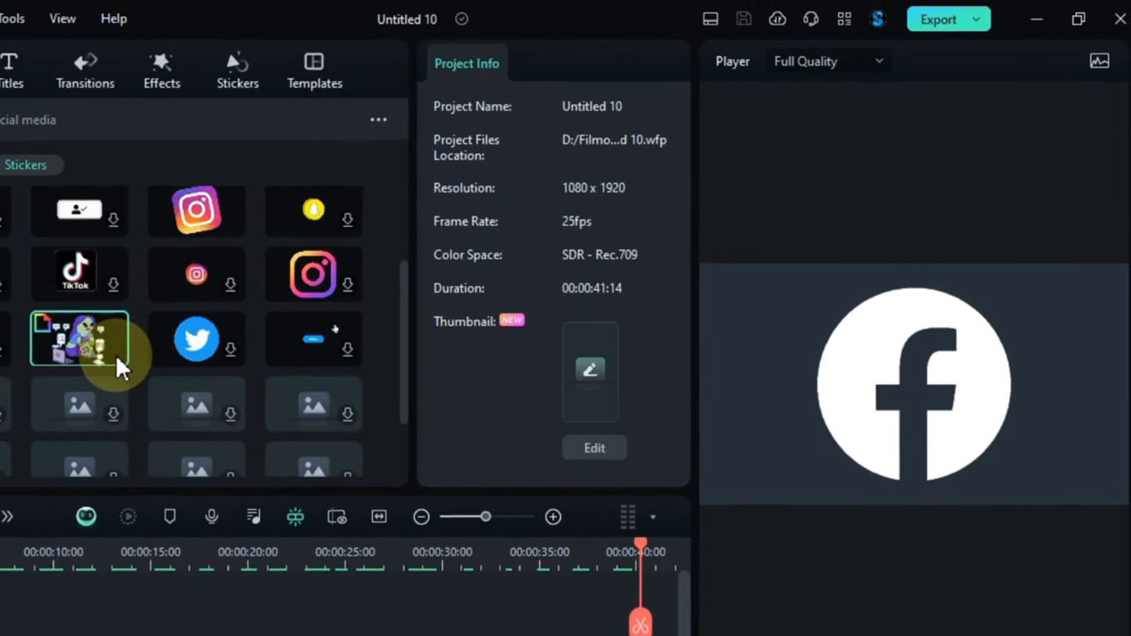
scroll("down", 3)
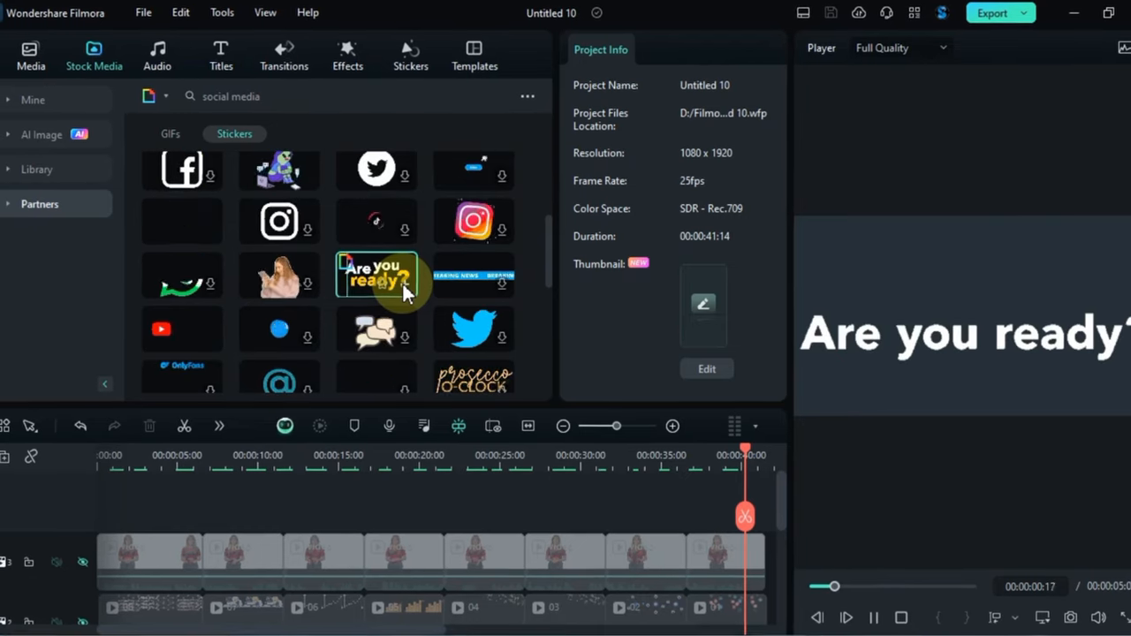
scroll("down", 3)
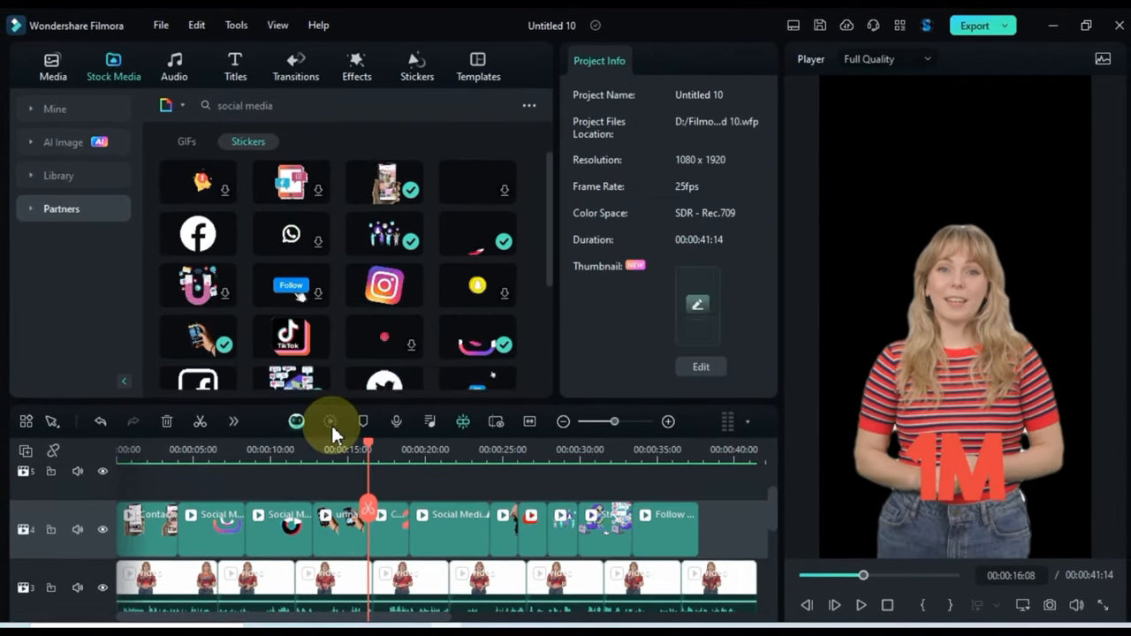
left_click_drag(368, 456, 562, 456)
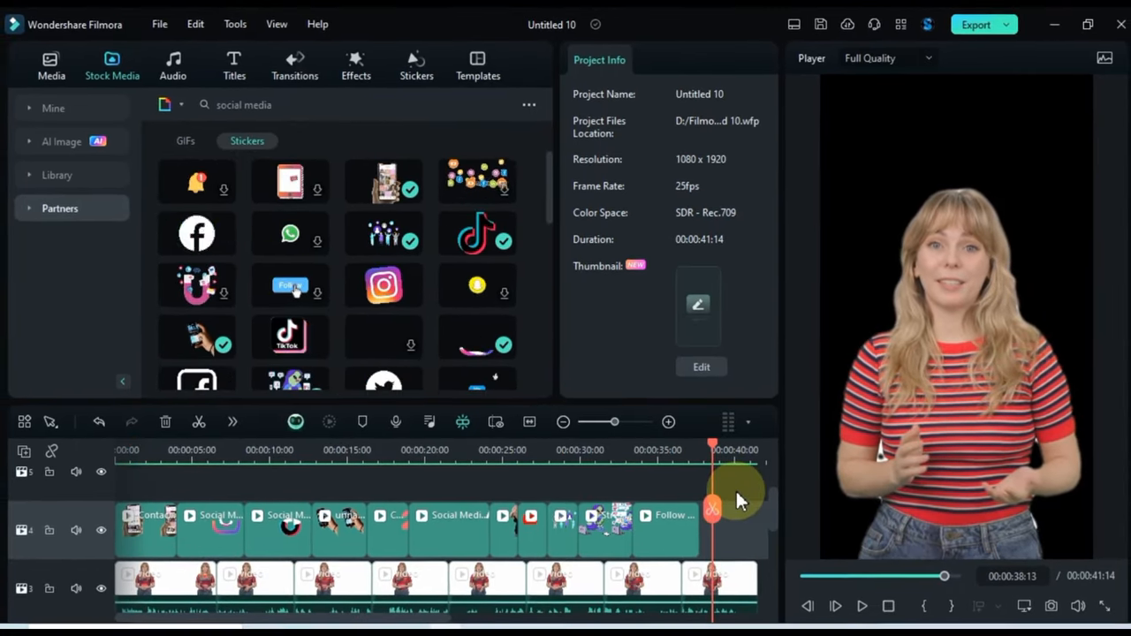
Step: Add the Filmora logo near the end, scaled to 25% at Y -561.79, with an animation preset
left_click(49, 64)
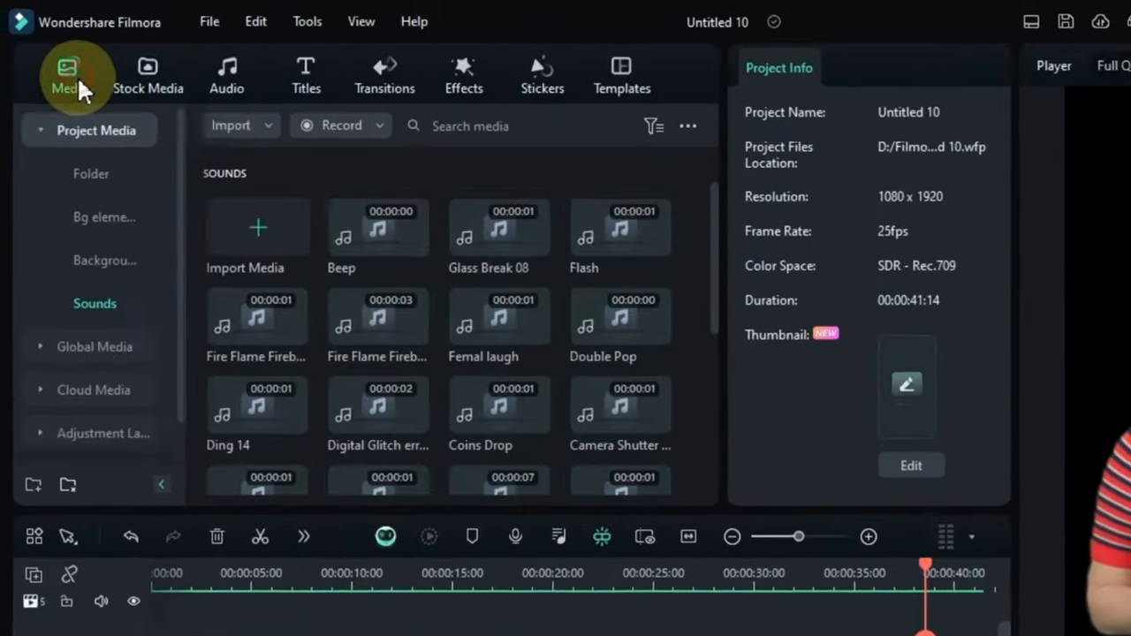
scroll("down", 3)
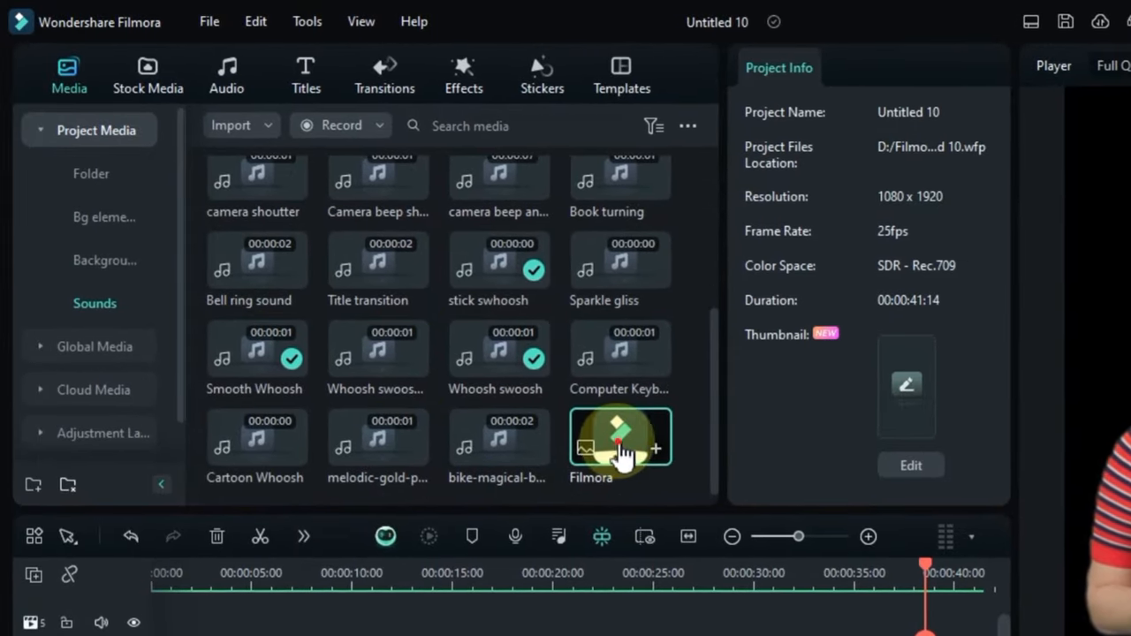
left_click(654, 449)
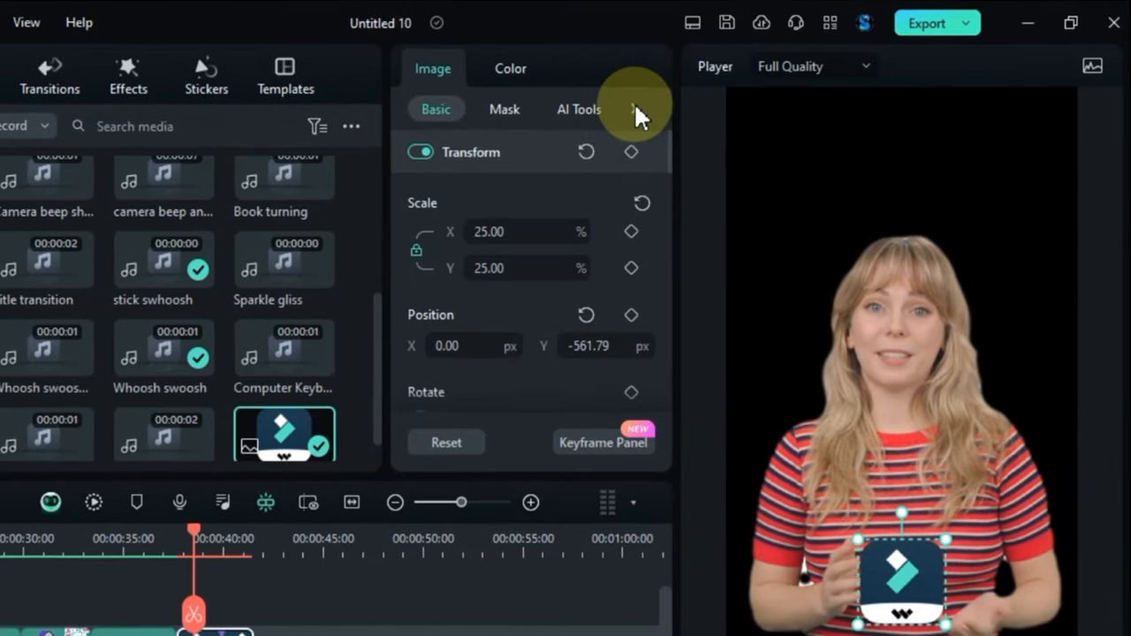
left_click(601, 106)
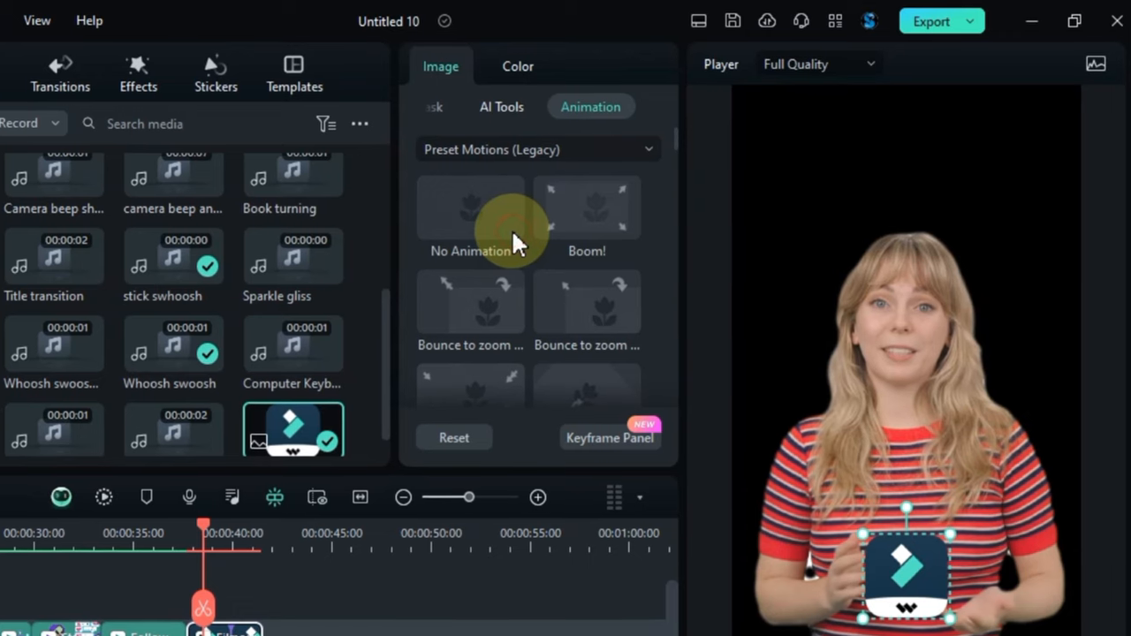
left_click(579, 210)
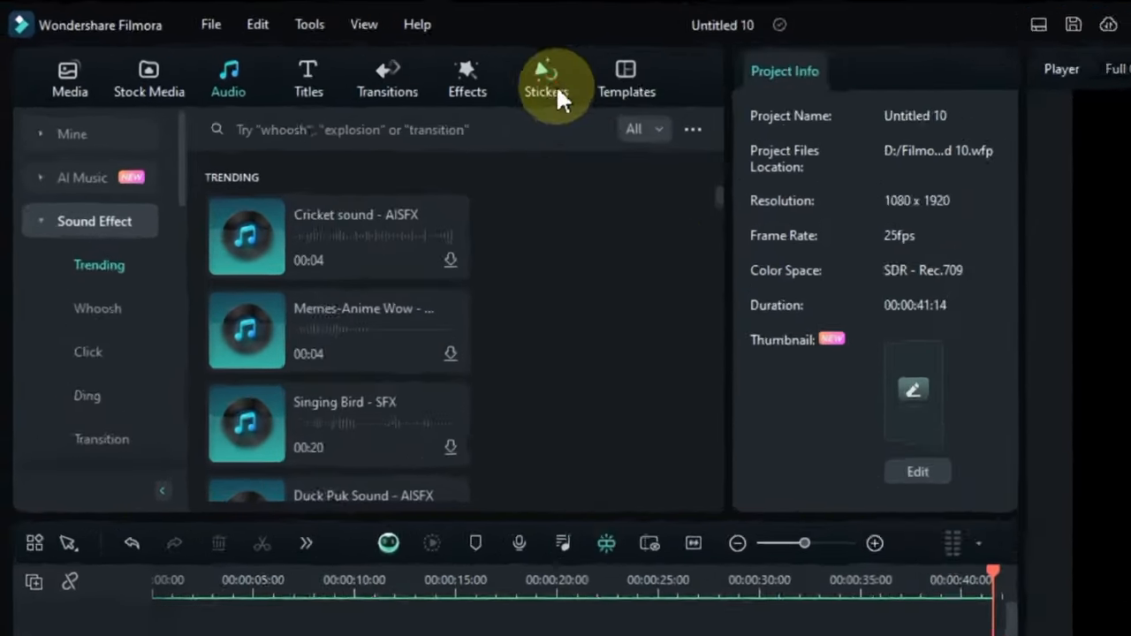
Step: Place a money-stack sticker over the presenter and move it to the upper left
left_click(544, 78)
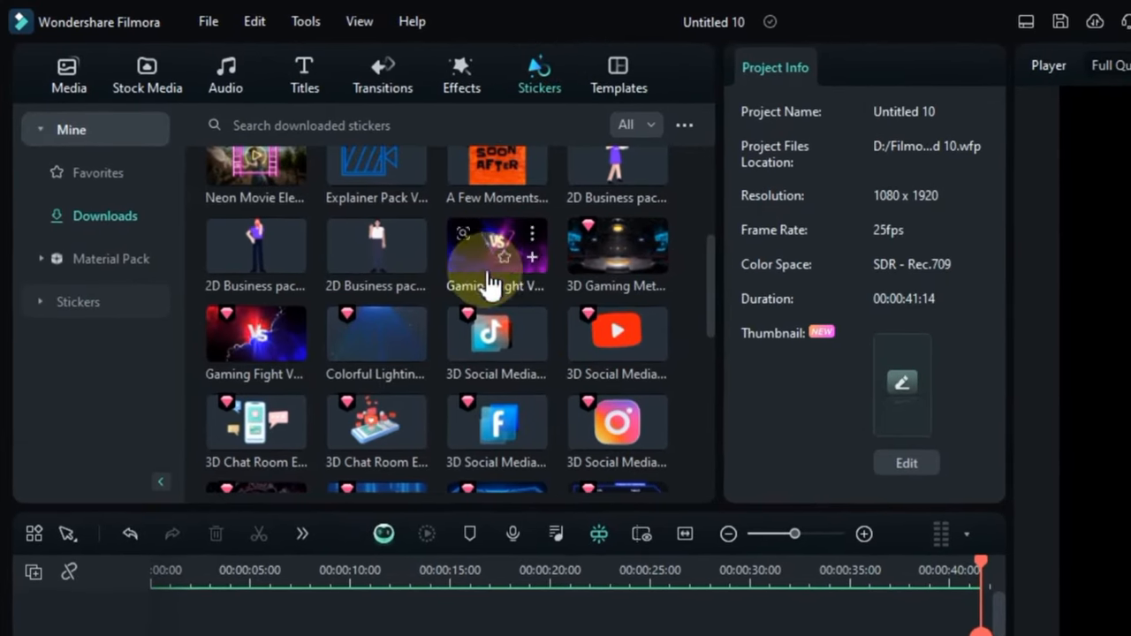
scroll("down", 3)
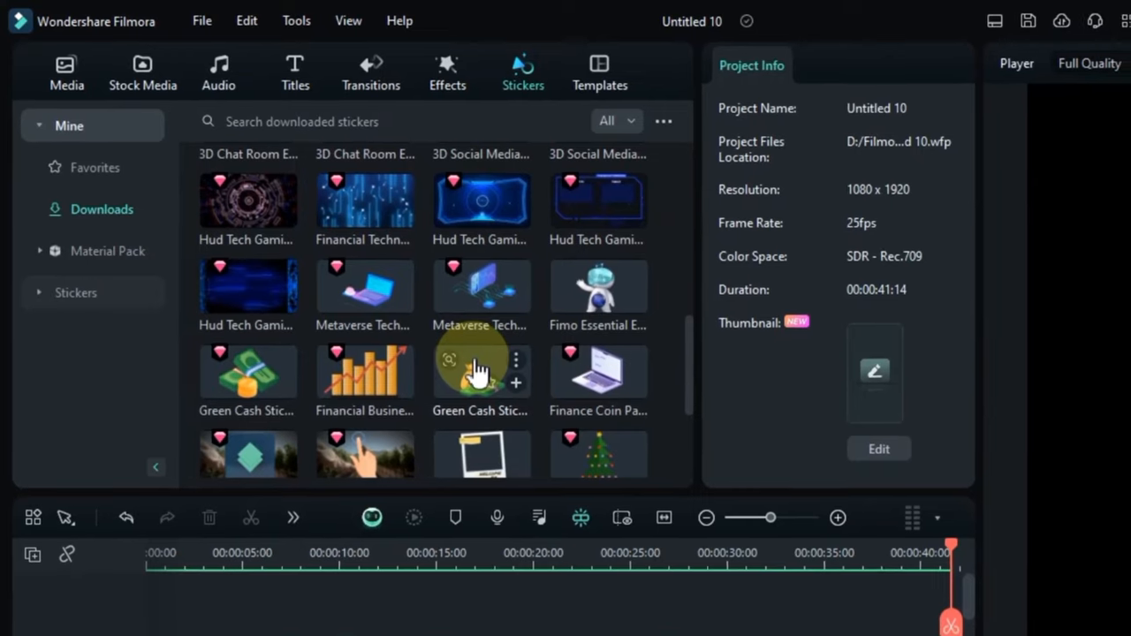
scroll("down", 3)
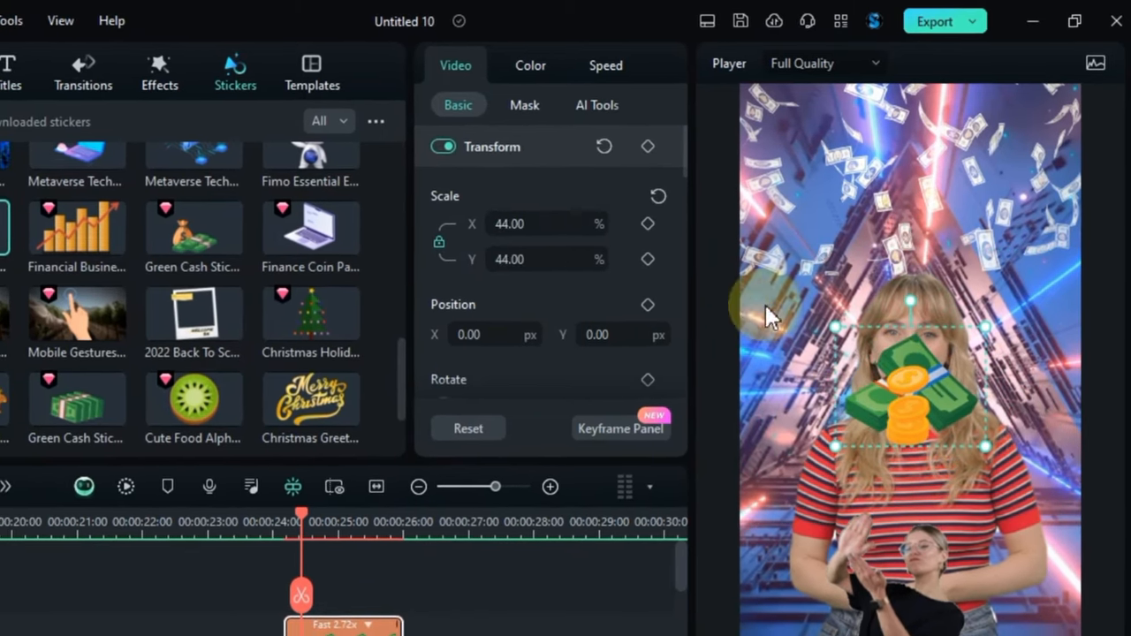
left_click_drag(911, 380, 905, 180)
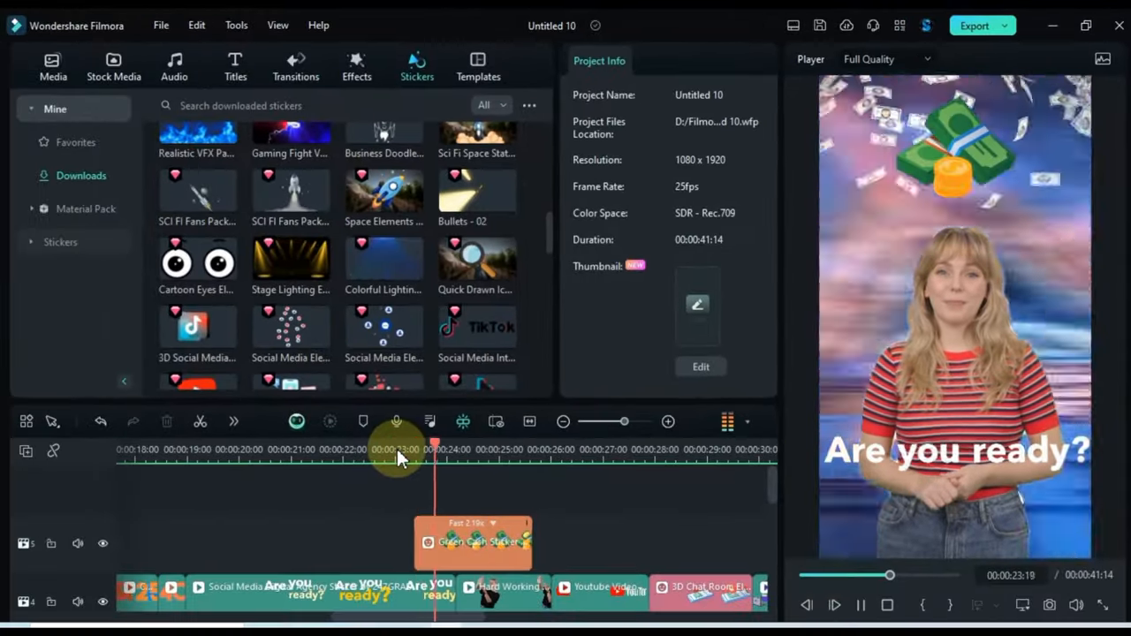
left_click(539, 449)
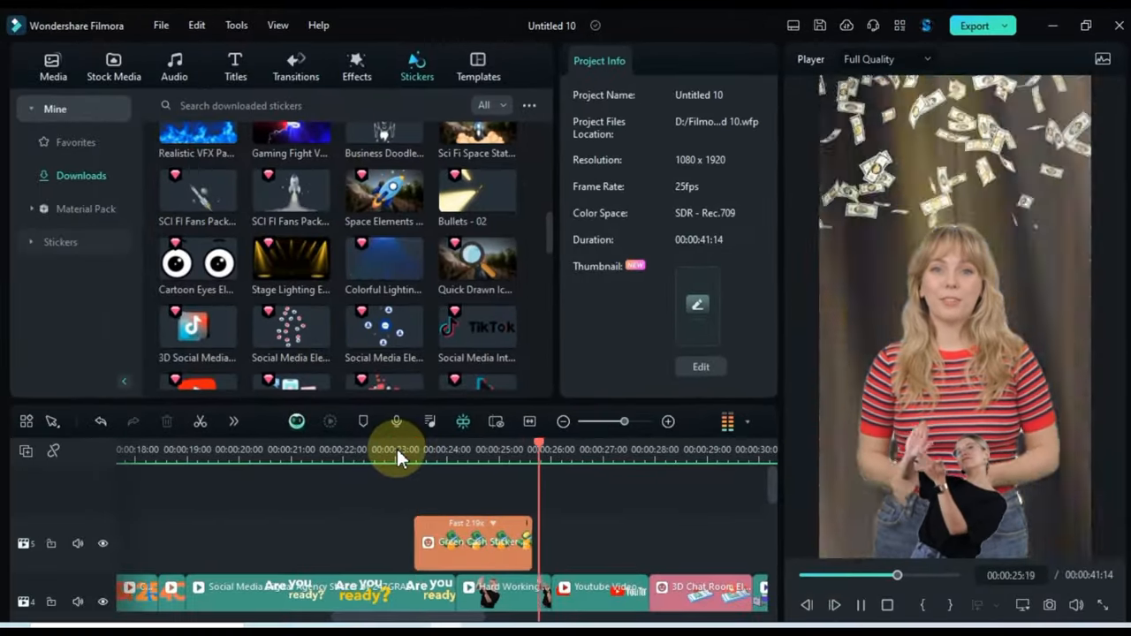
left_click_drag(397, 449, 644, 449)
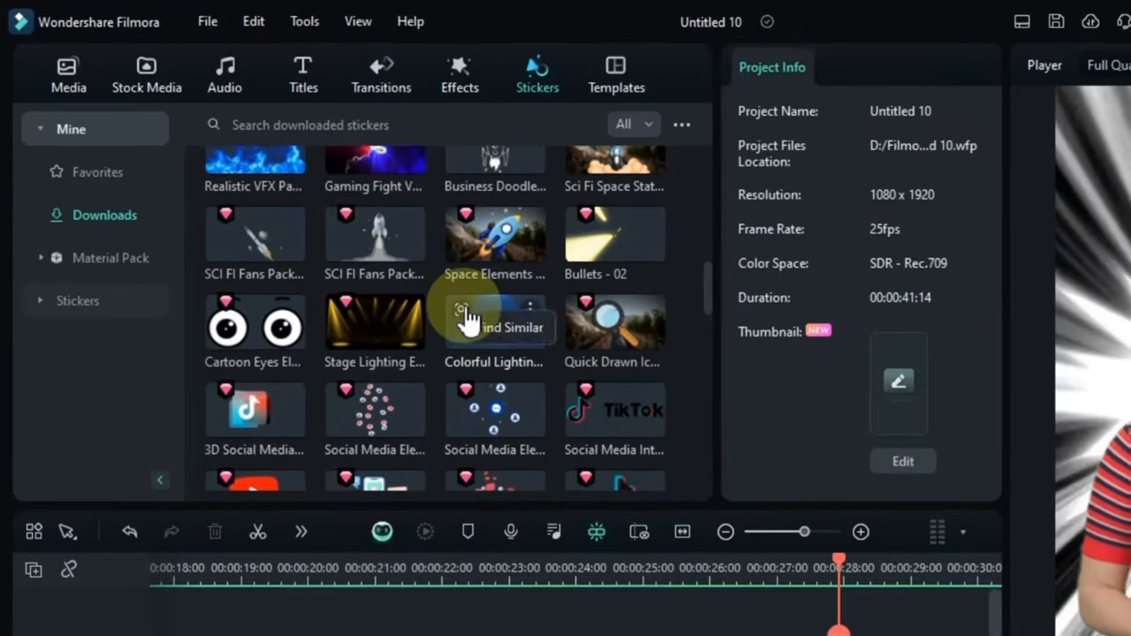
Step: Browse the built-in Social Media sticker category
scroll("up", 3)
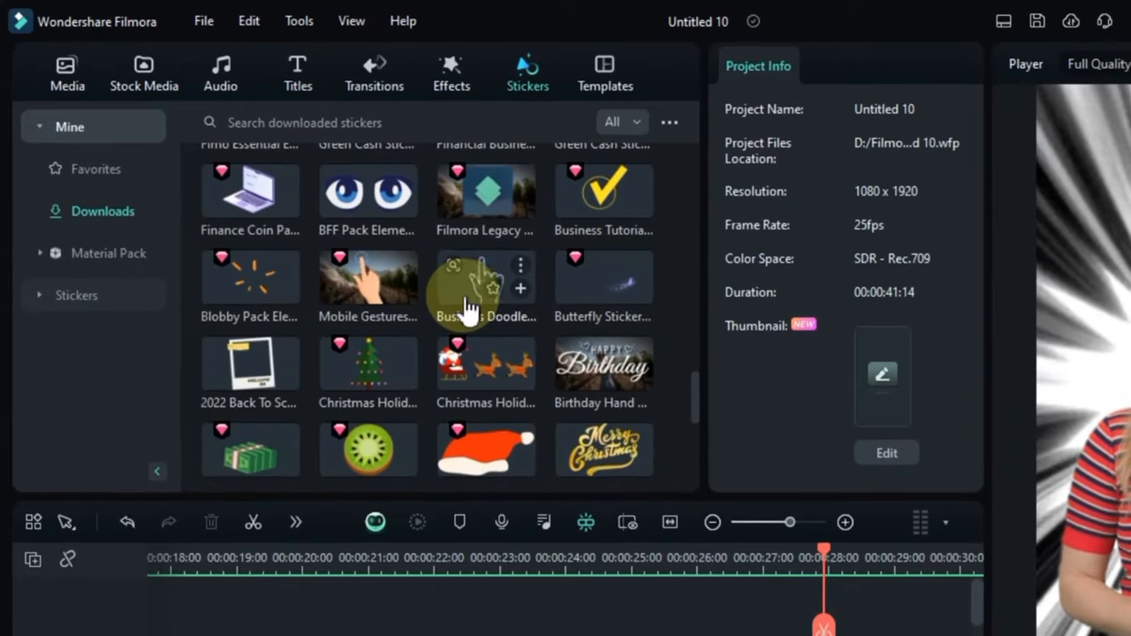
left_click(77, 295)
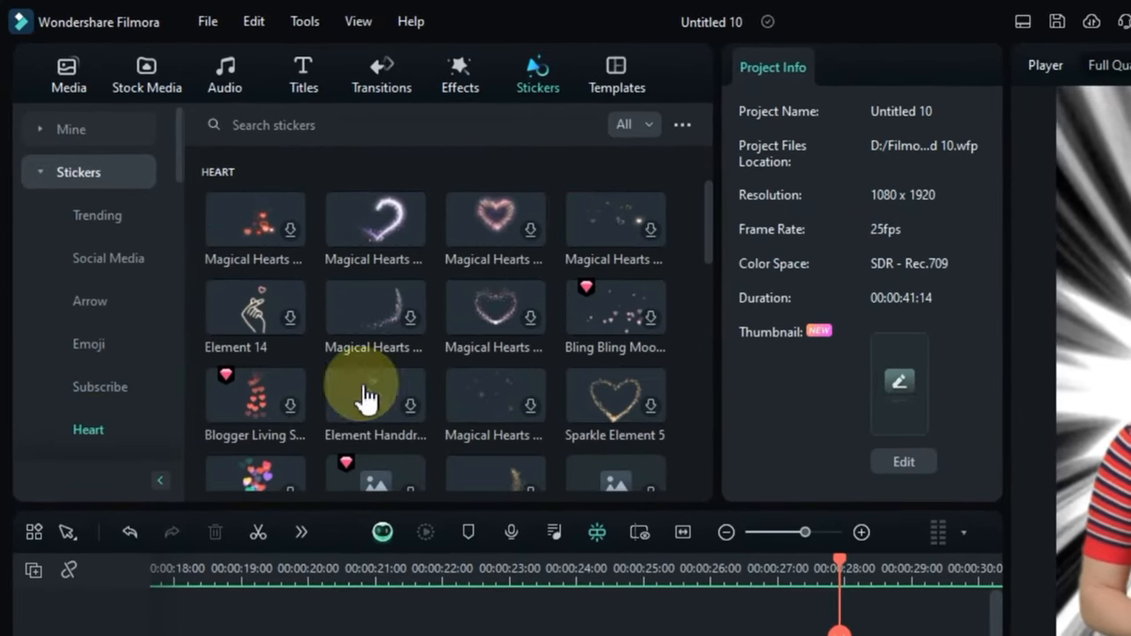
left_click(108, 258)
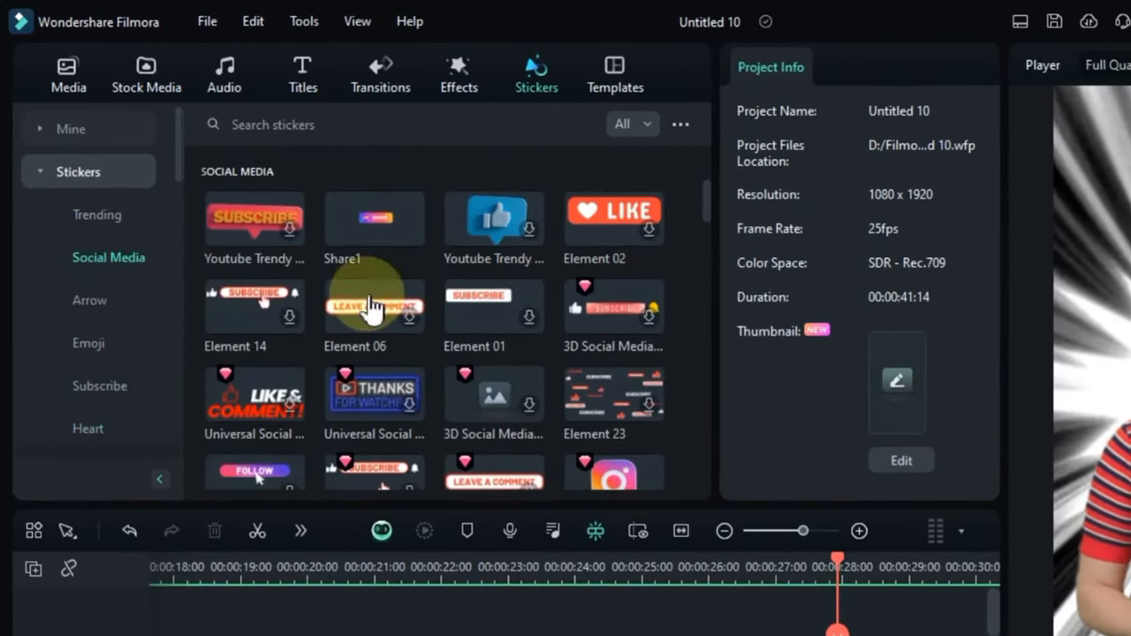
scroll("down", 3)
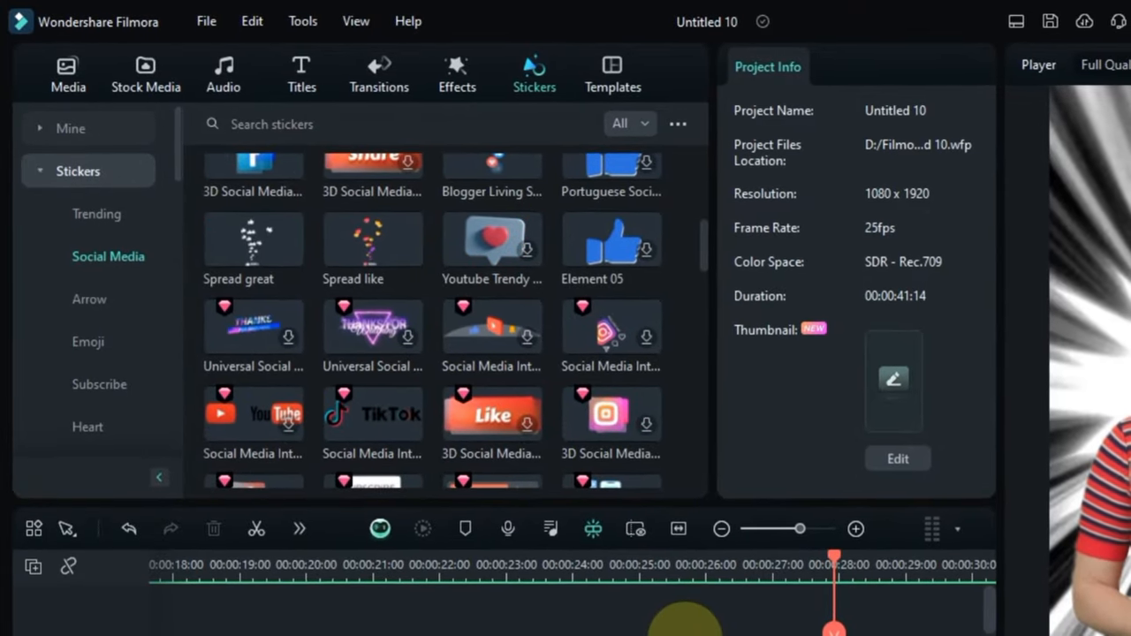
Step: Browse the downloaded title presets in the Titles library
left_click(301, 74)
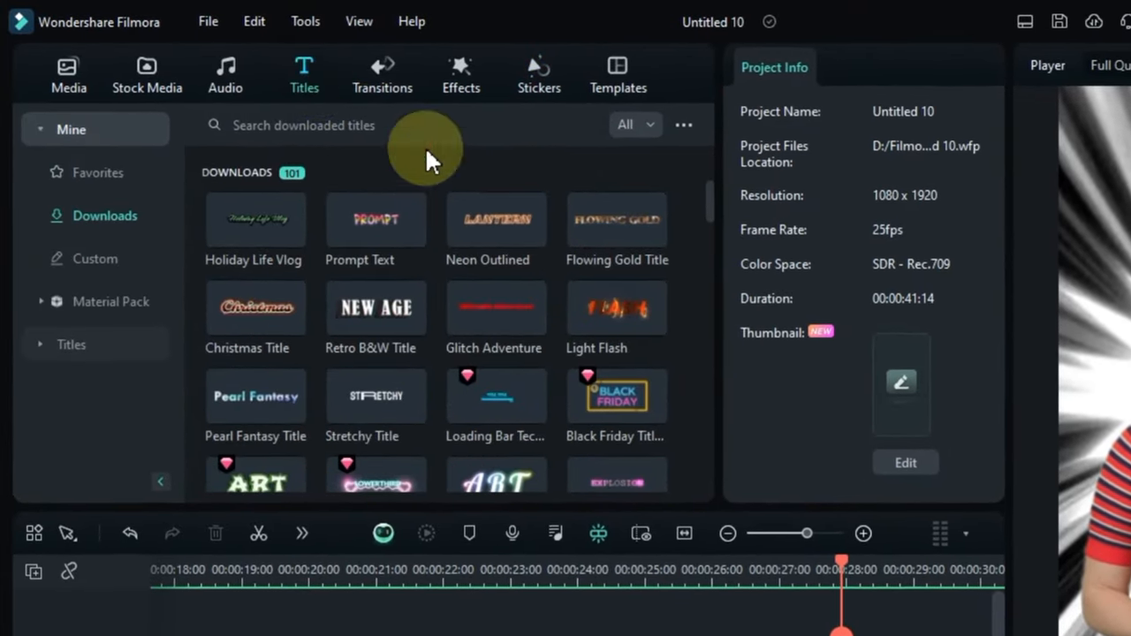
scroll("down", 3)
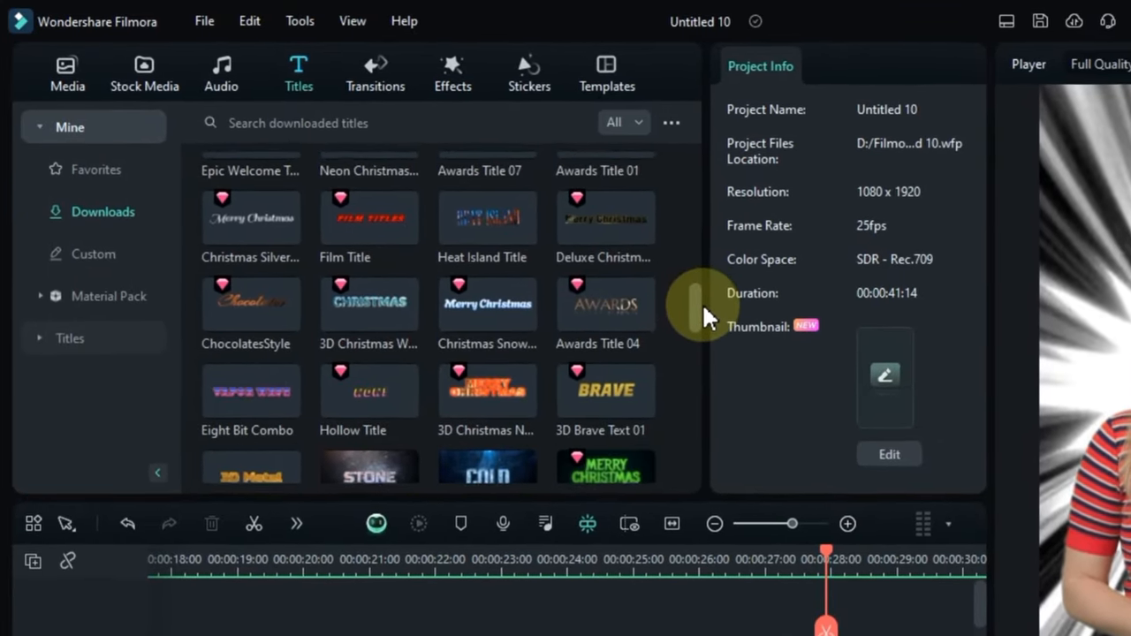
scroll("down", 3)
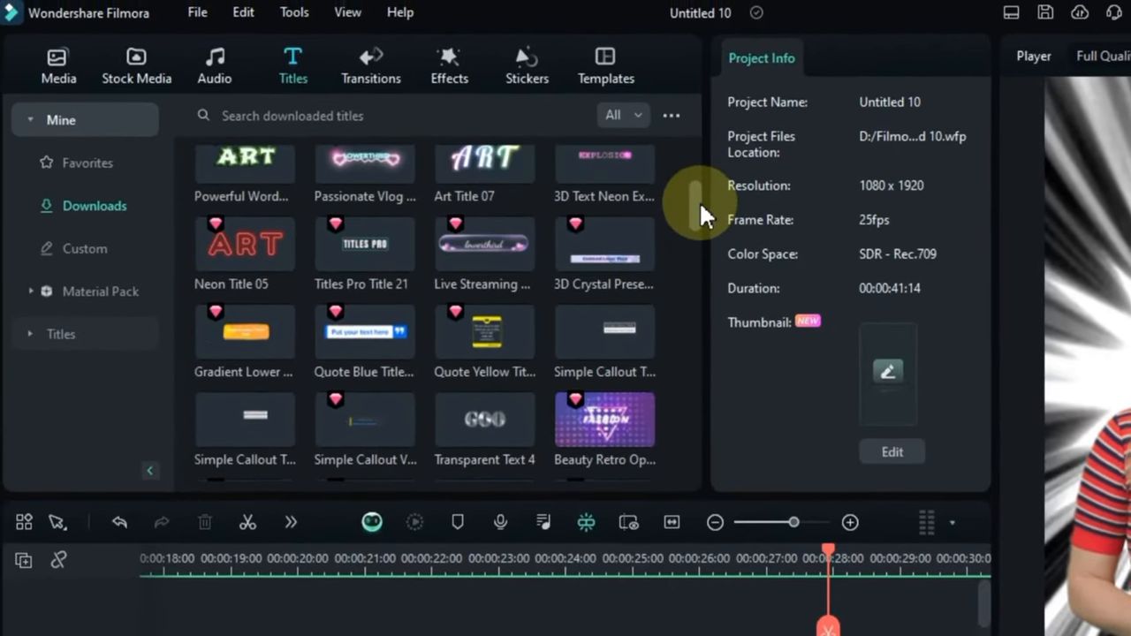
scroll("down", 3)
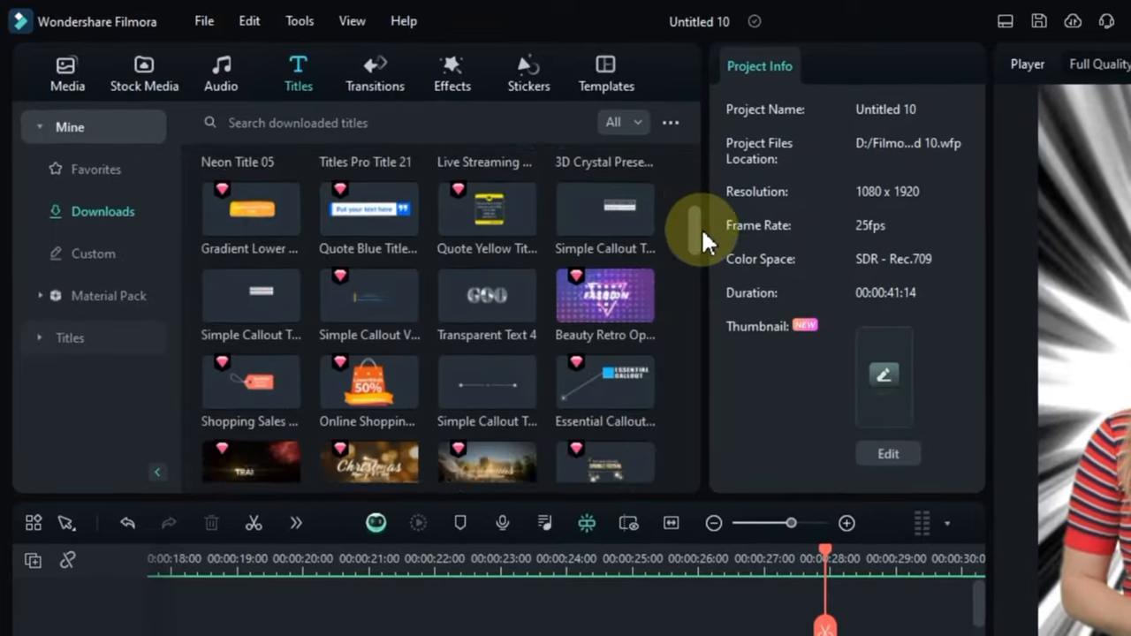
scroll("down", 3)
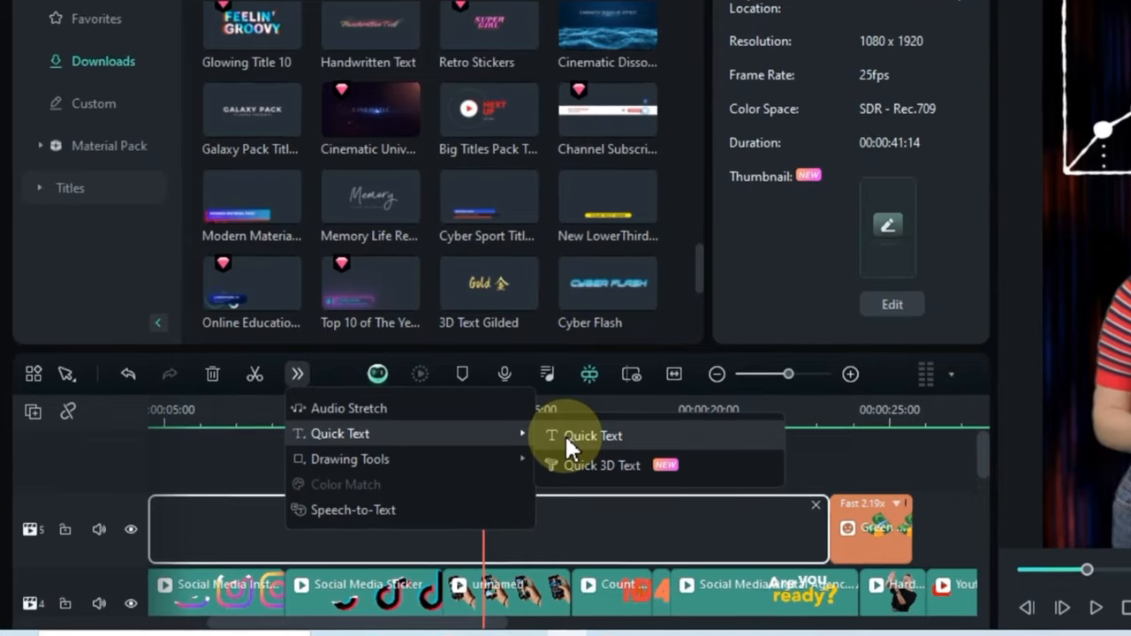
Step: Add a Text Here quick-text clip near the 15-second mark over the presenter and select it for editing
left_click(594, 434)
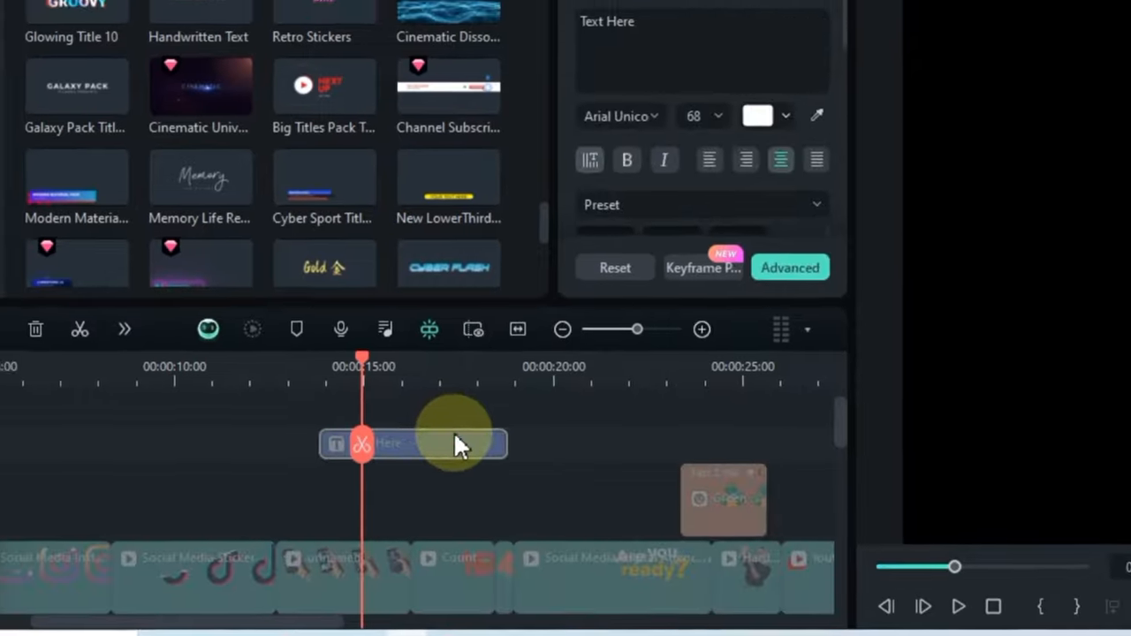
right_click(413, 442)
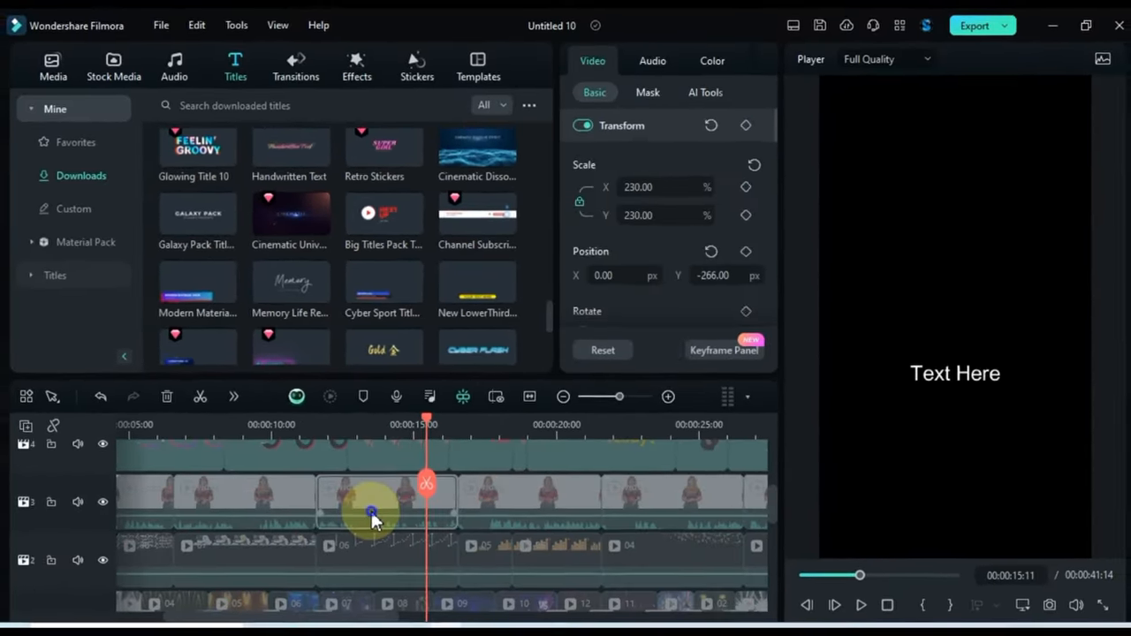
left_click(834, 605)
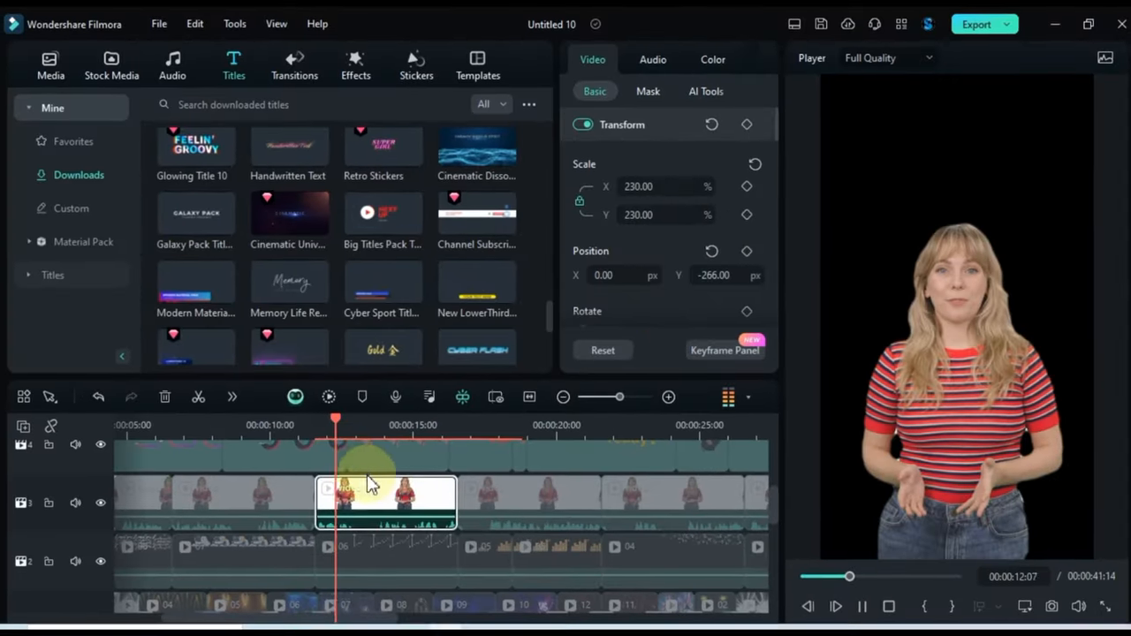
left_click(836, 606)
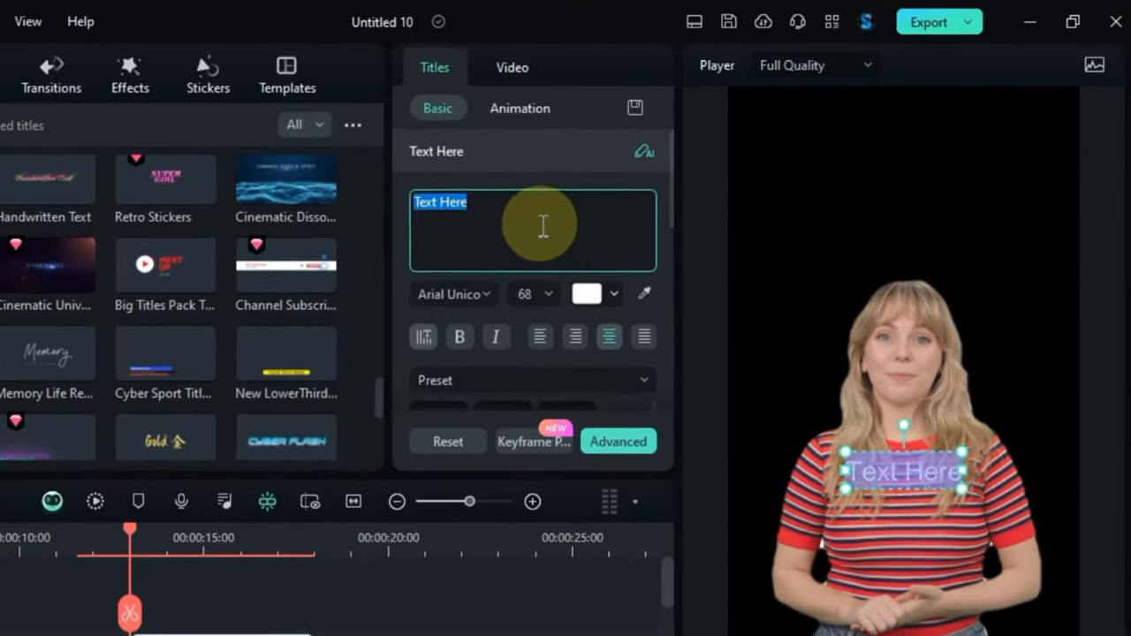
Step: Make the caption read HERE'S THE SECRET in black Mouser lettering on a yellow box
type("HERE'S THE SEC")
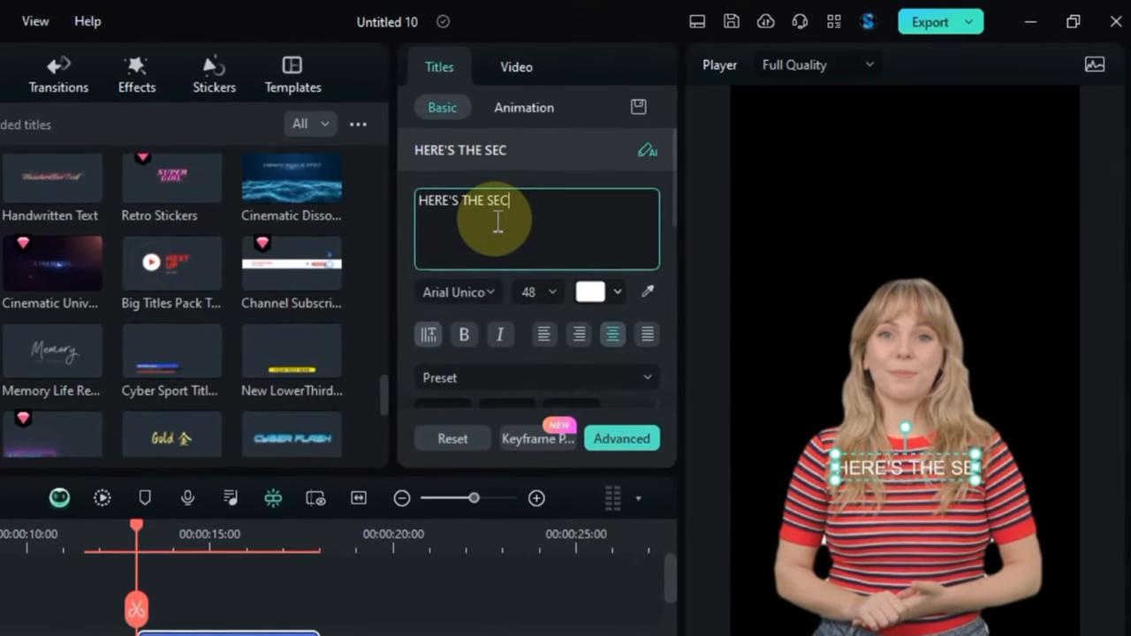
type("RET")
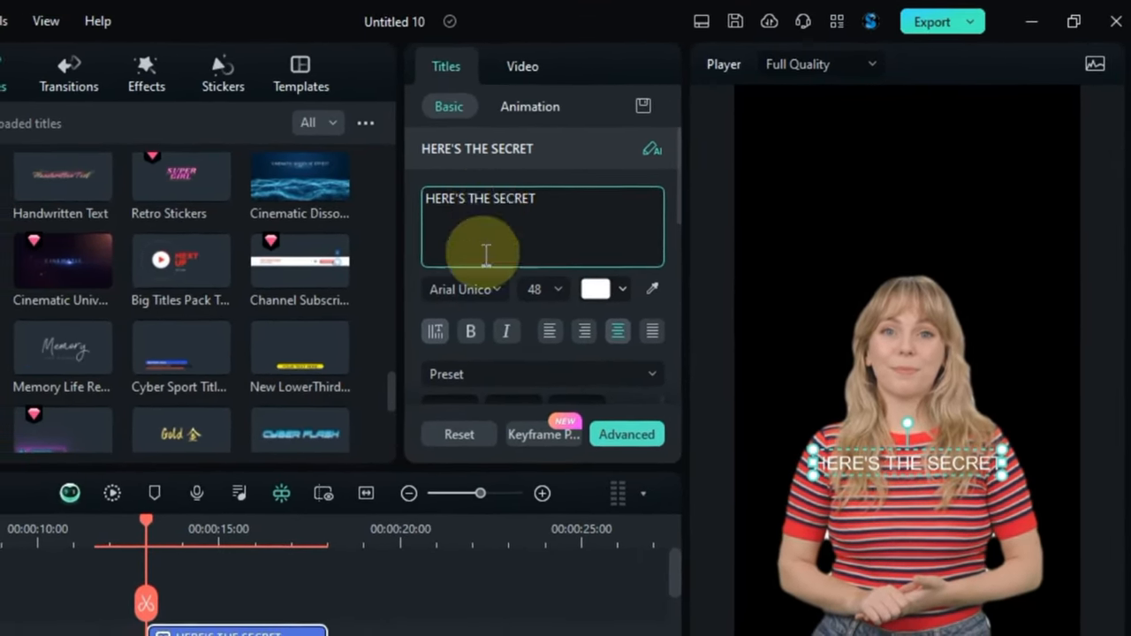
left_click(464, 290)
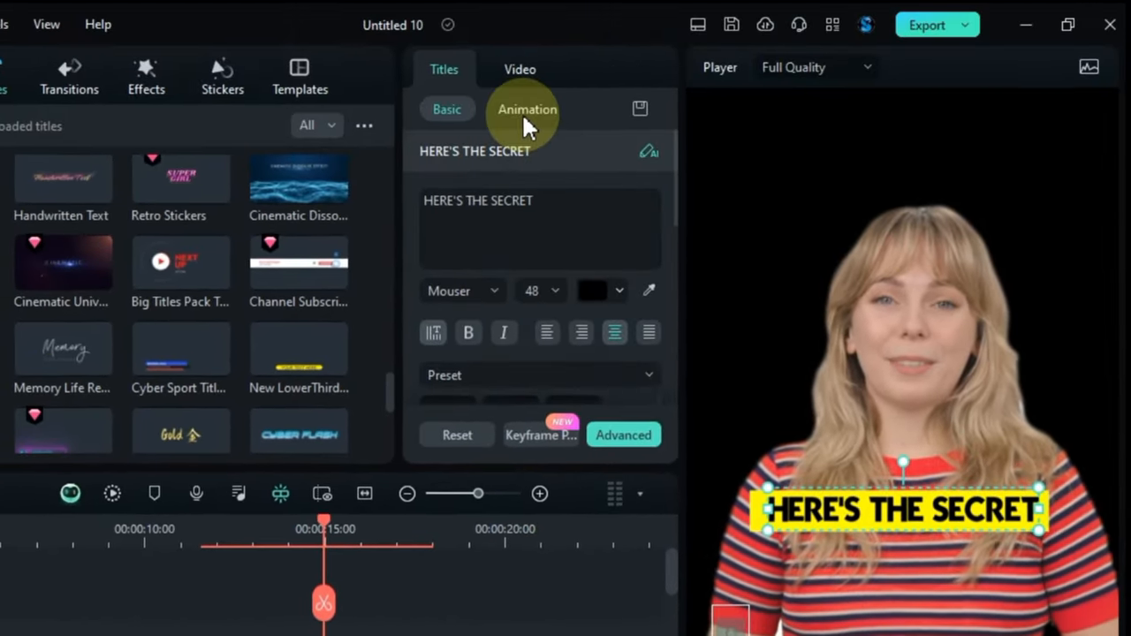
Step: Give the caption a Typewriter entrance animation and start a second caption reading IT'S NO..
left_click(527, 110)
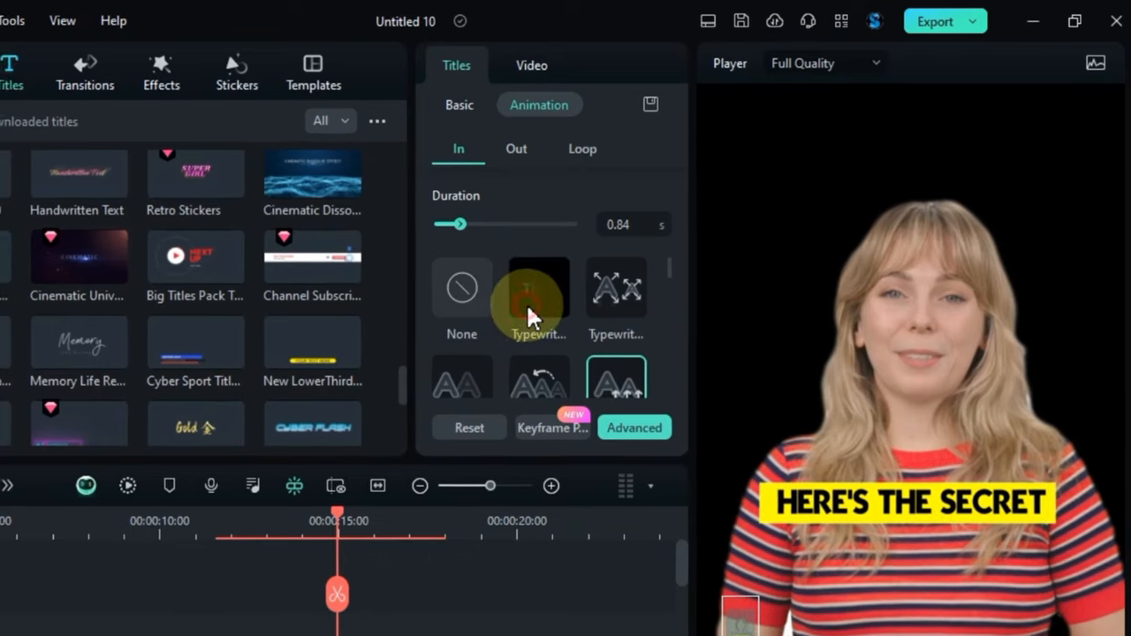
left_click(541, 290)
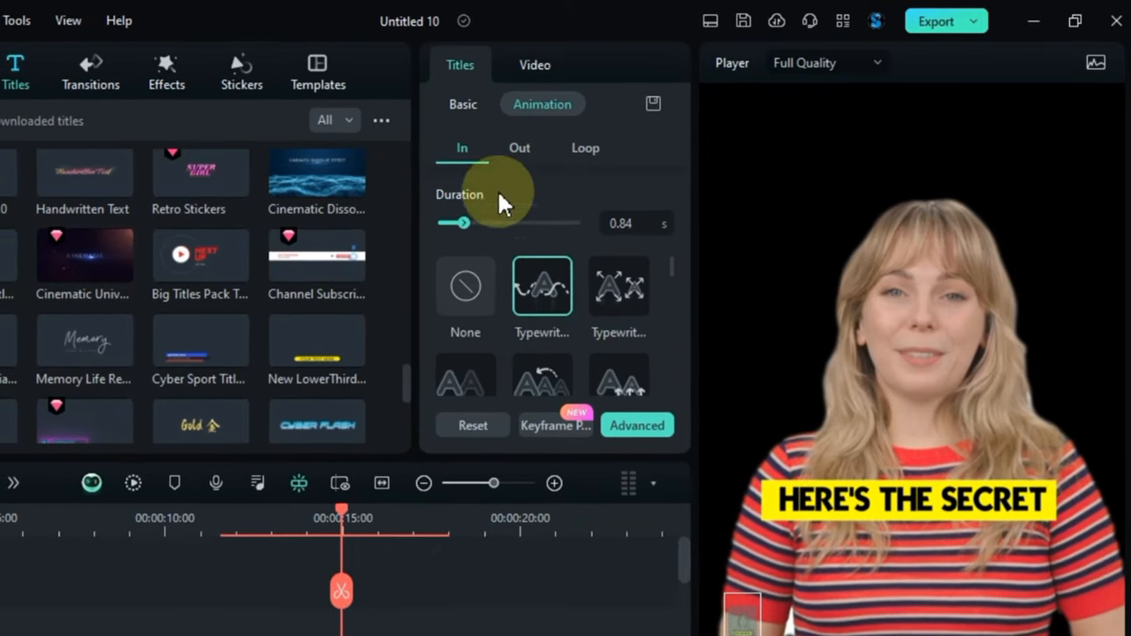
left_click(519, 149)
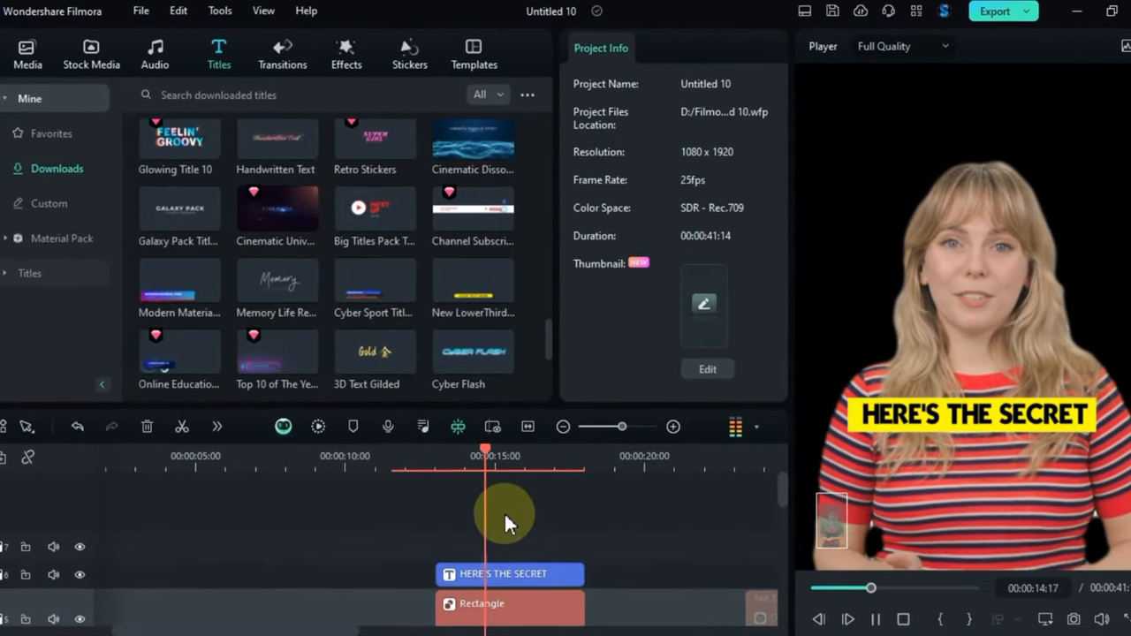
left_click(502, 573)
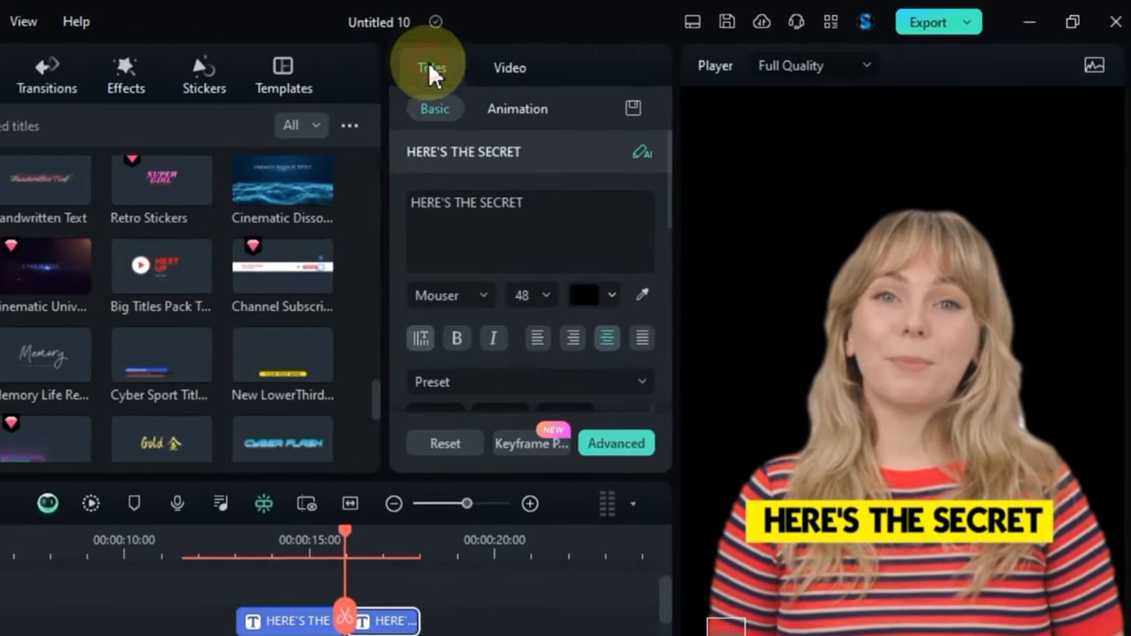
type("IT'S NO")
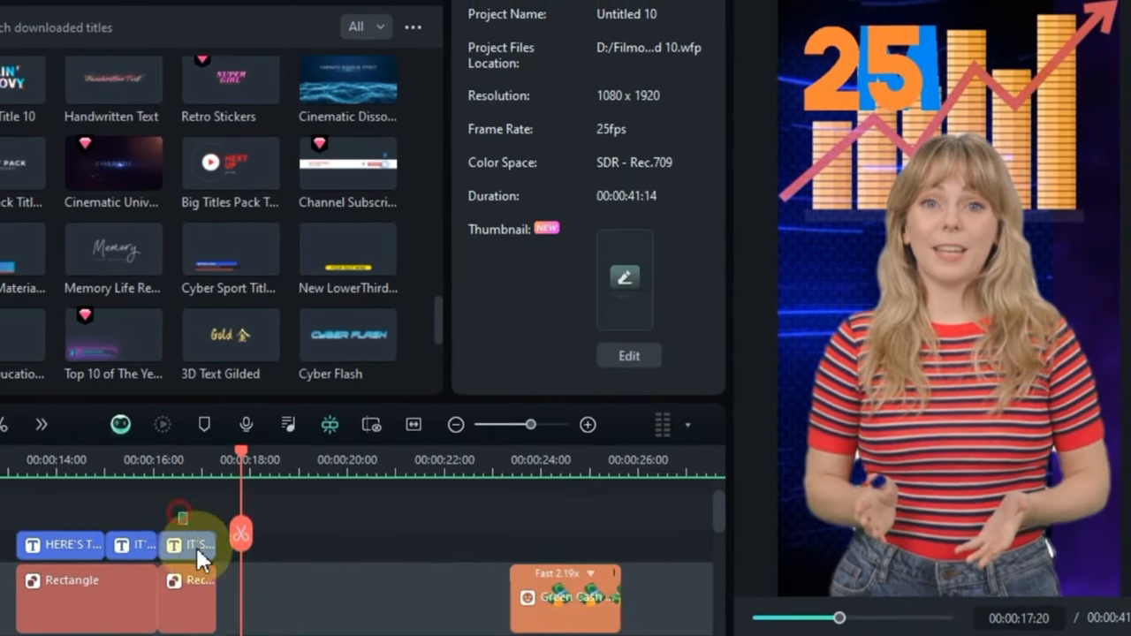
Step: Group the caption clips with their yellow box clips, including the later IT'S EDITING!! caption
right_click(195, 544)
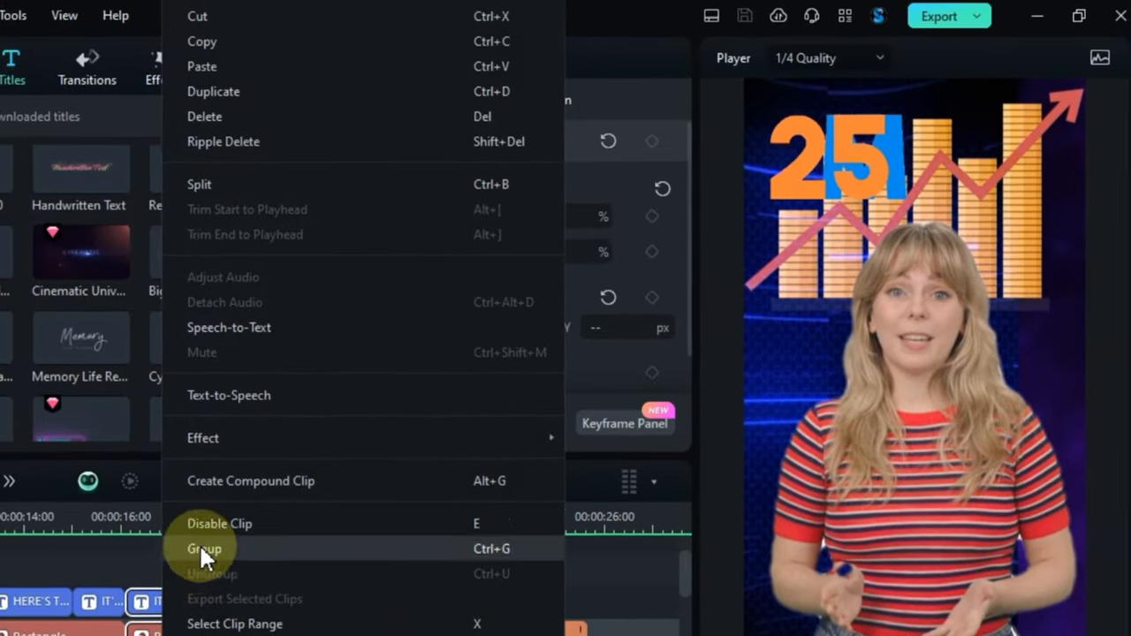
left_click(205, 548)
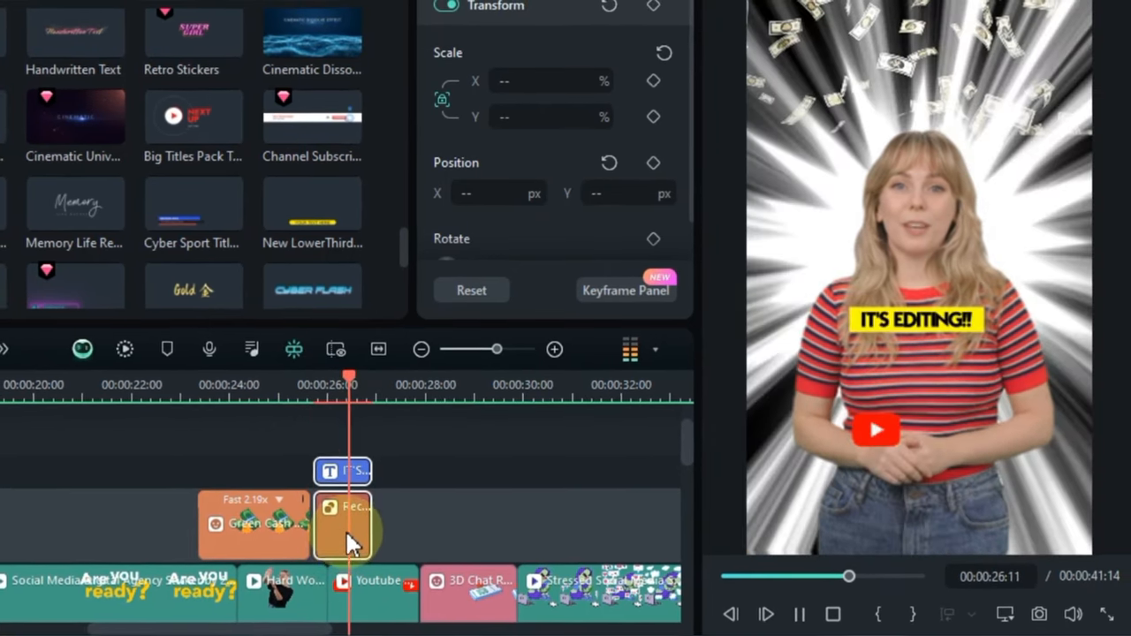
left_click(343, 527)
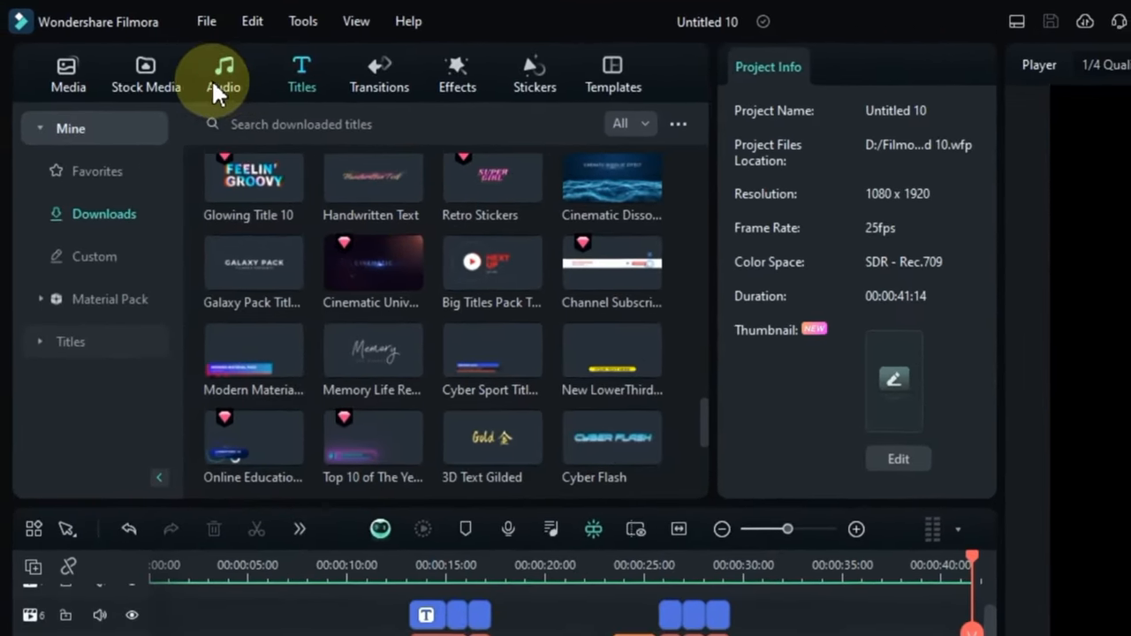
Step: Download and preview Dynamic Island-AI Music from the Trending music list
left_click(223, 75)
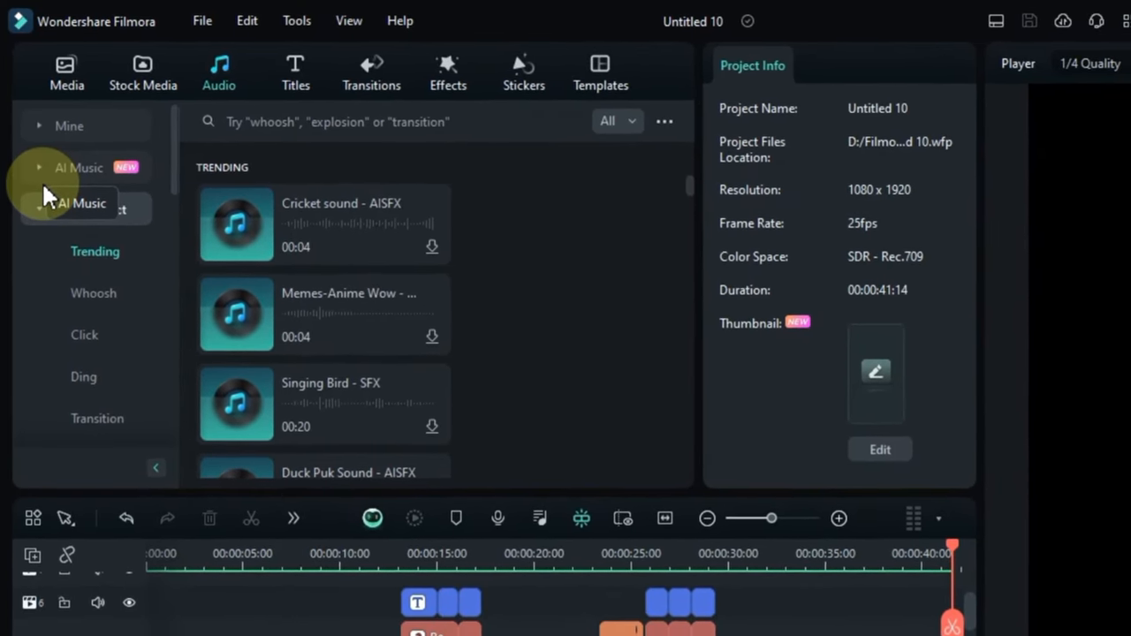
left_click(75, 258)
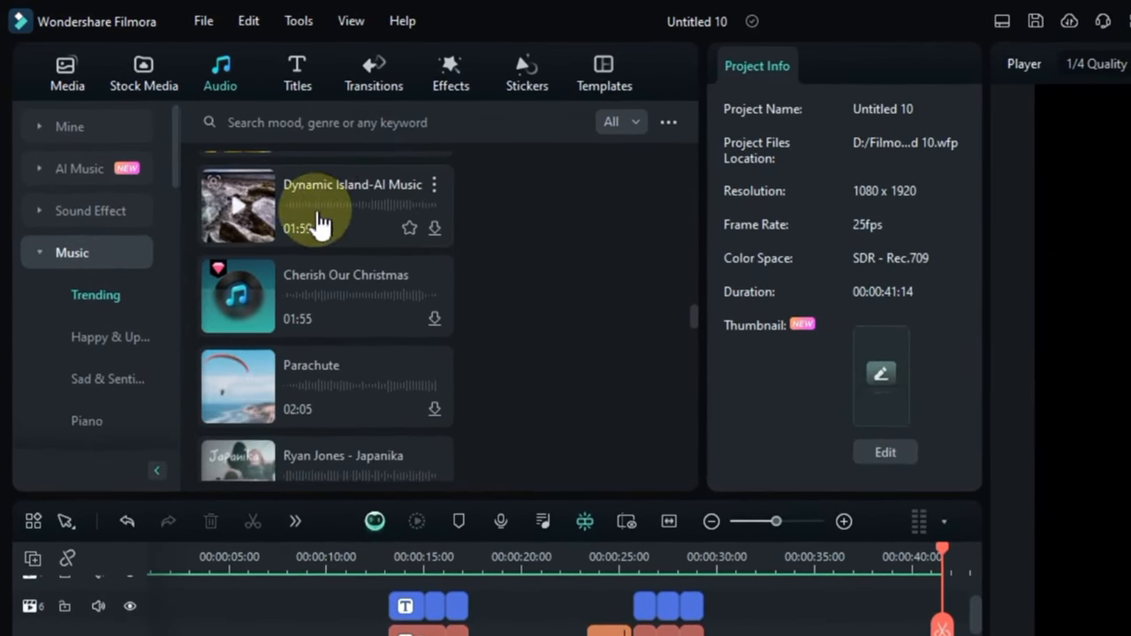
left_click(236, 205)
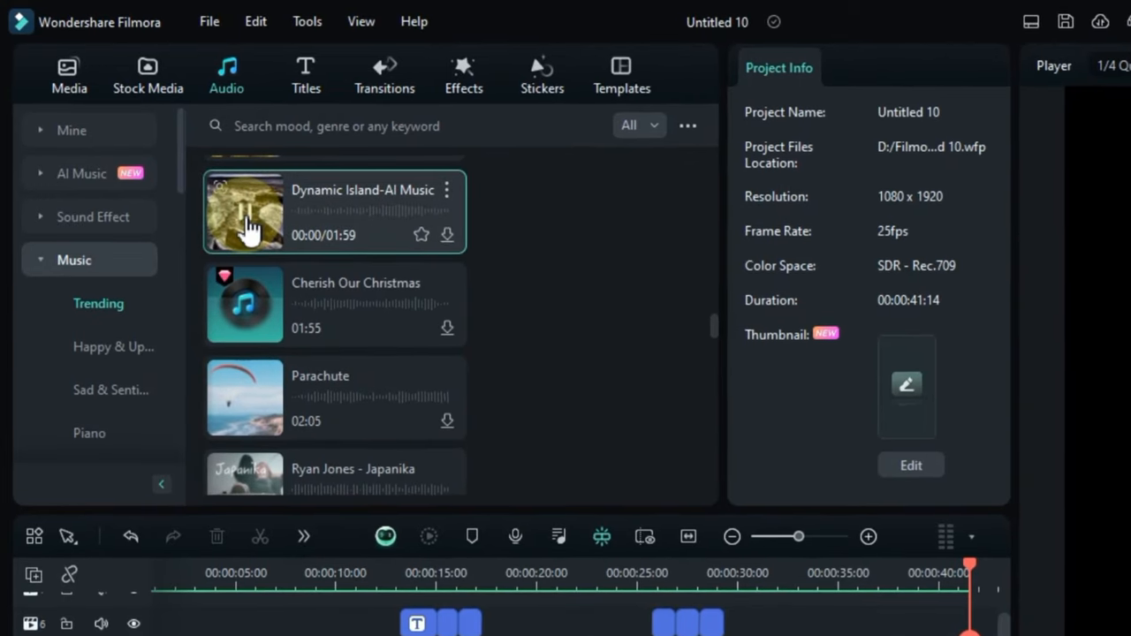
left_click(244, 210)
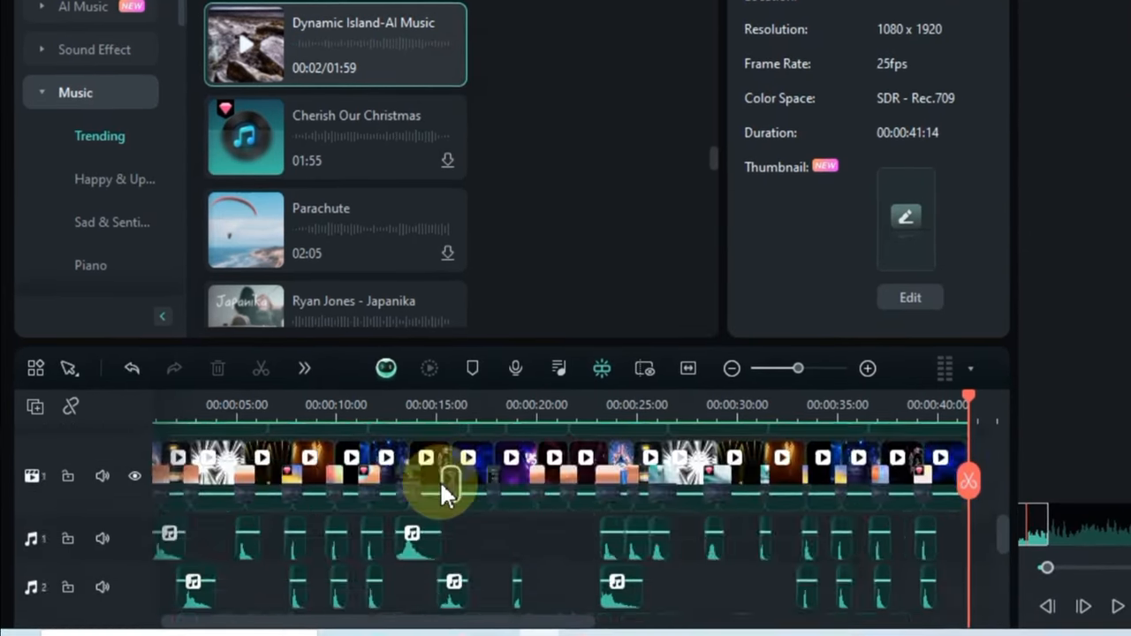
Step: Put Dynamic Island-AI Music on a new audio track at -20 dB and play the reel back
right_click(35, 412)
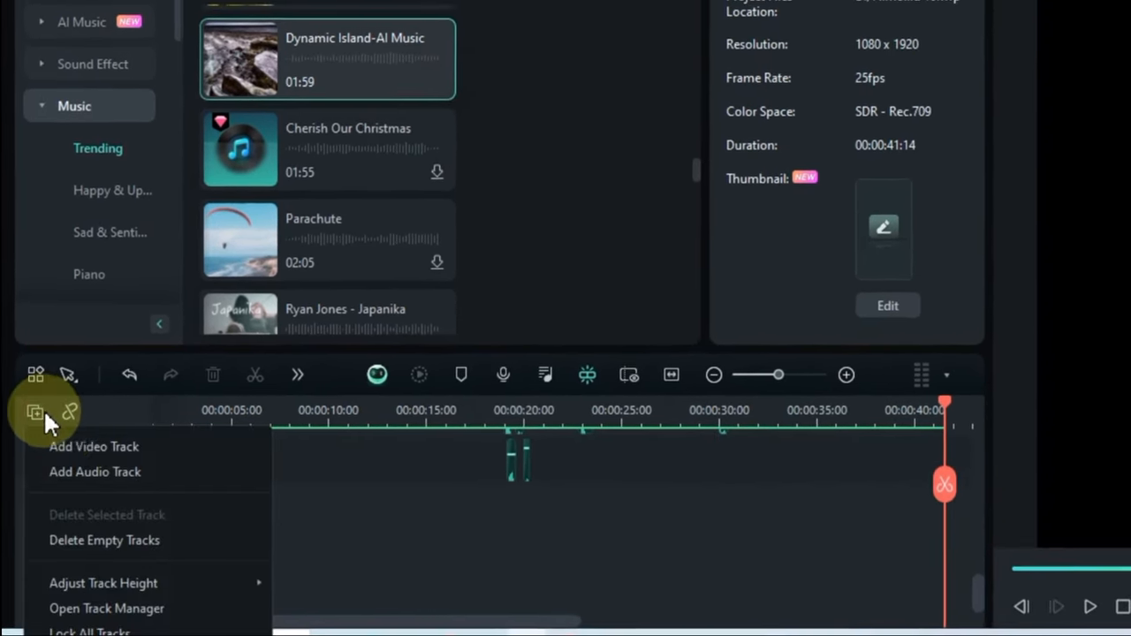
left_click(95, 470)
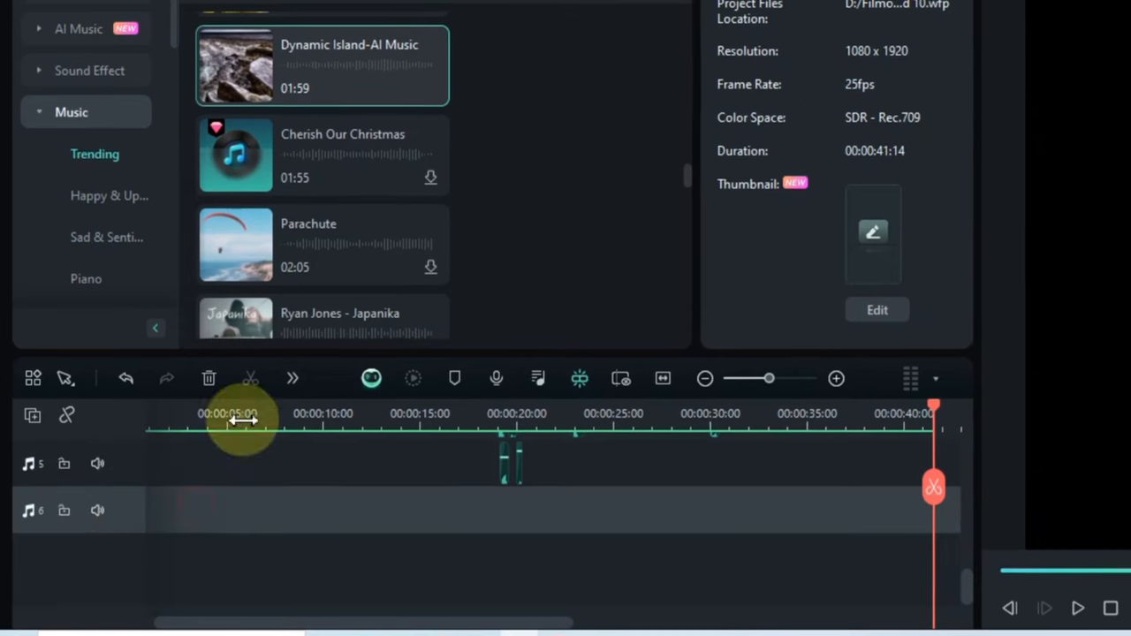
left_click_drag(244, 421, 133, 513)
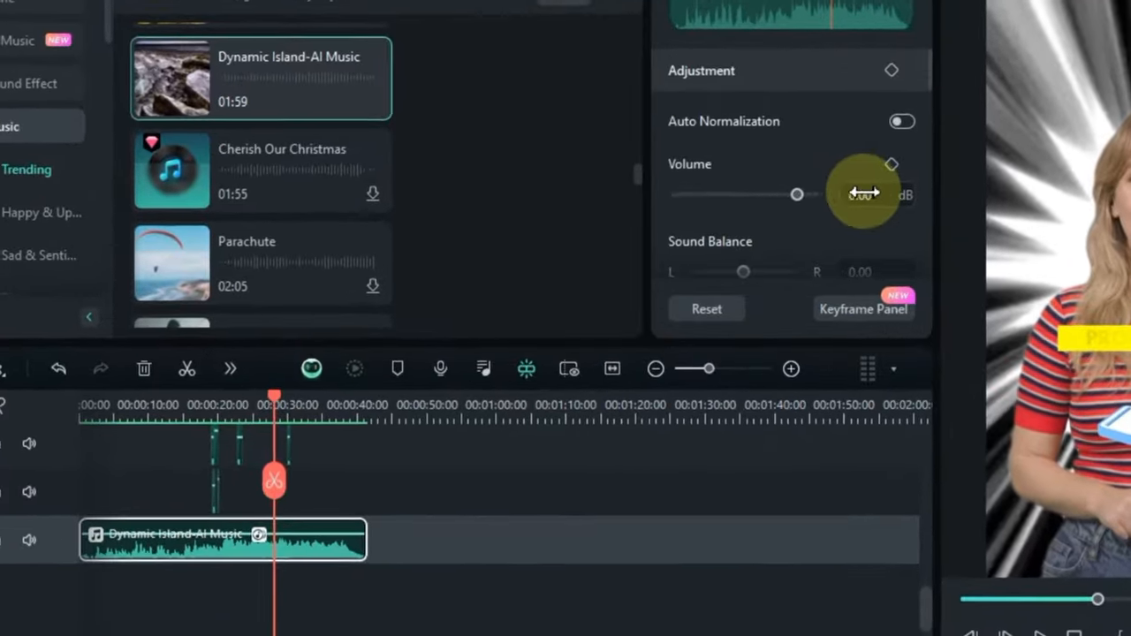
left_click_drag(795, 193, 778, 192)
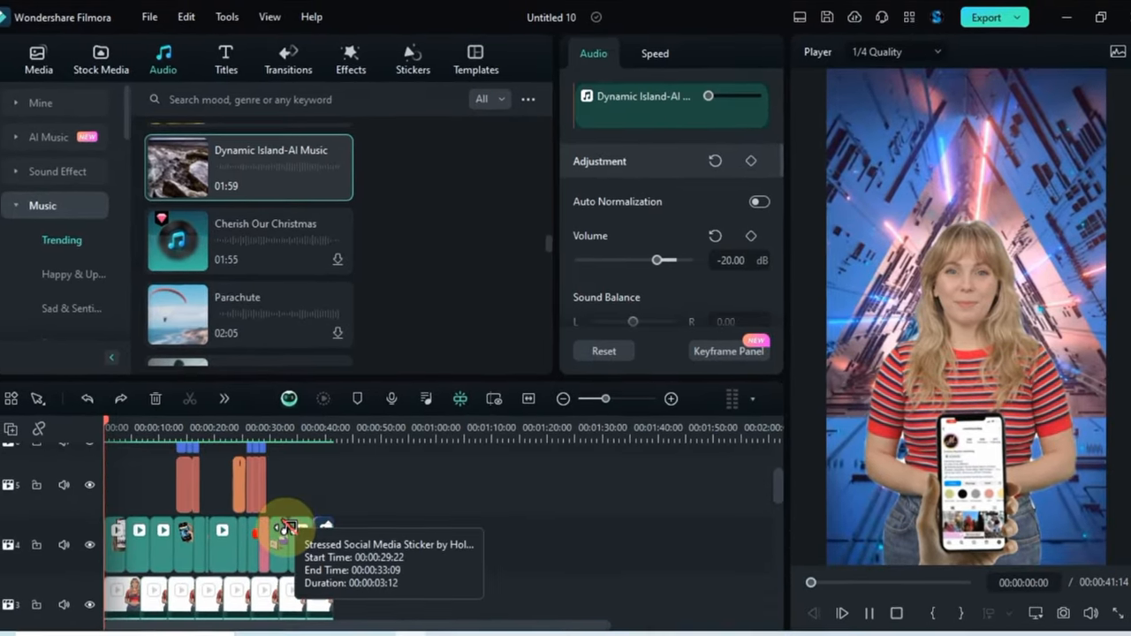
left_click(841, 611)
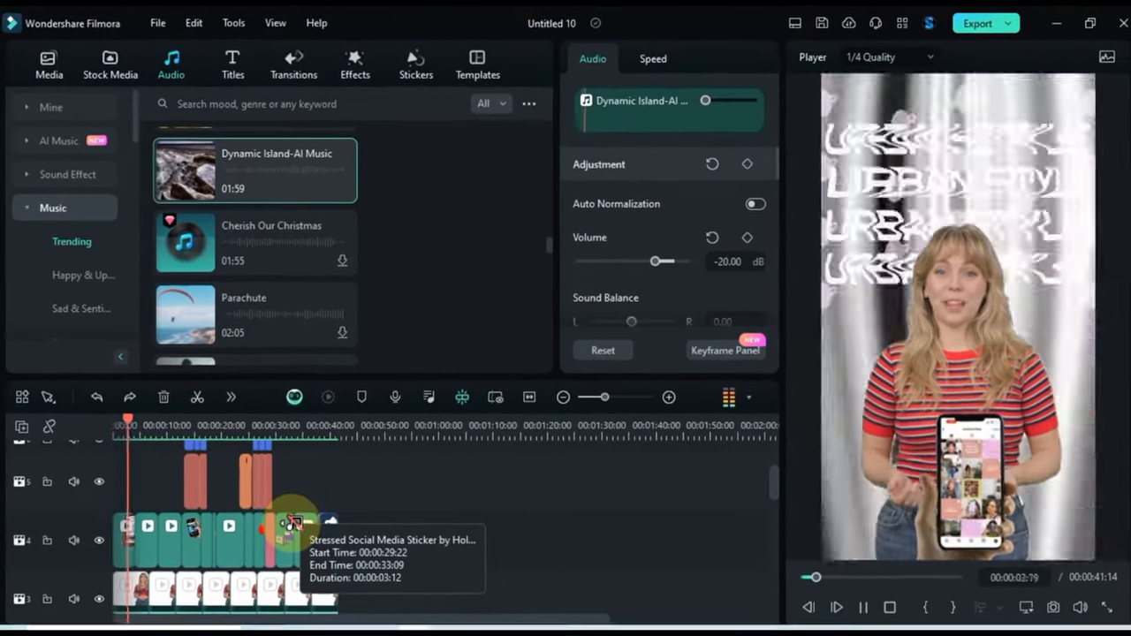